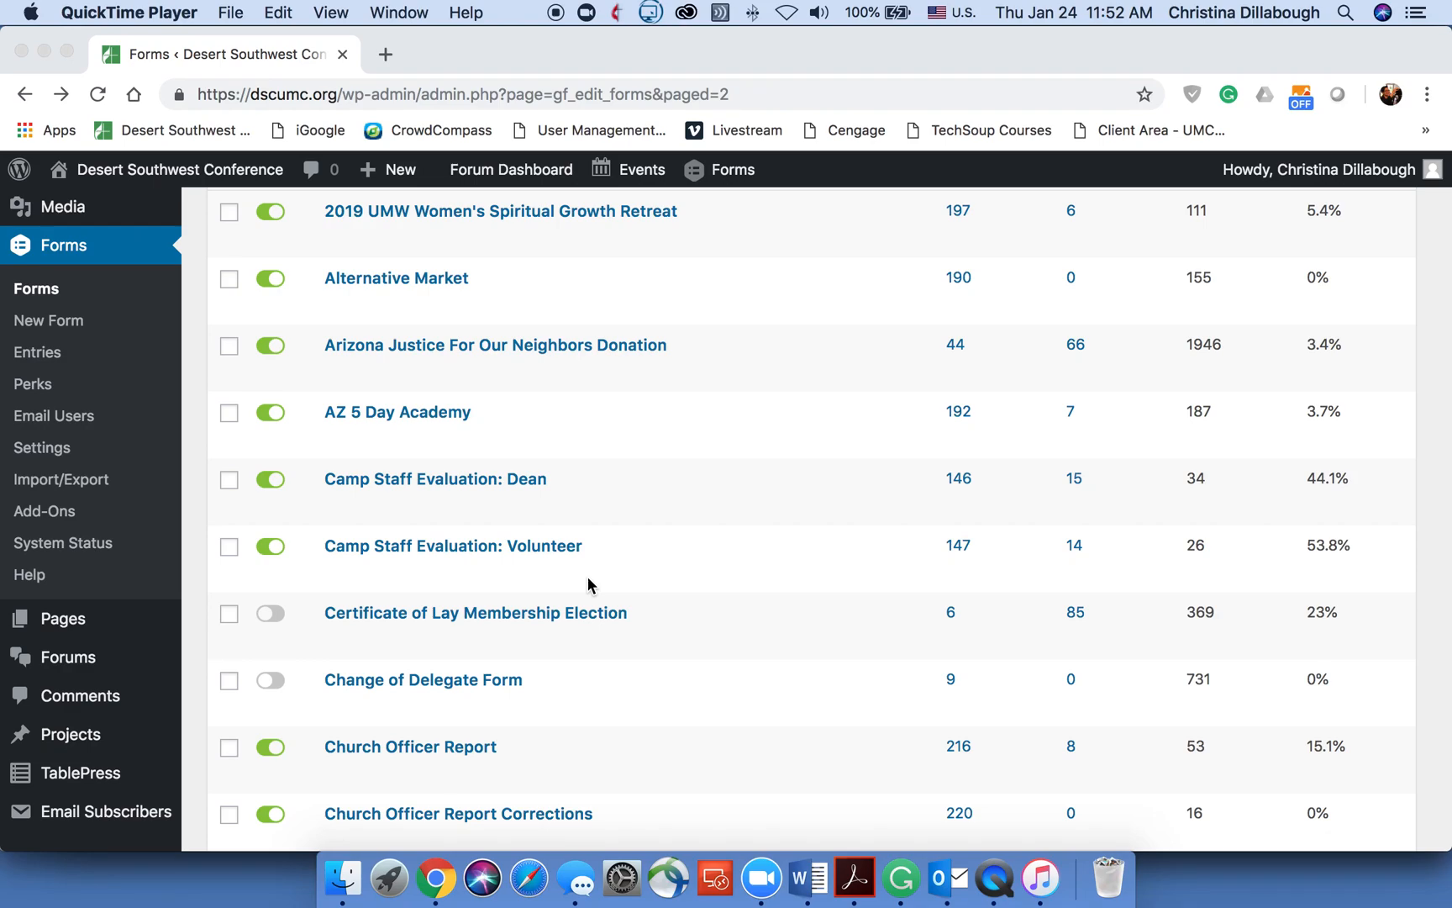
mouse_move(682, 454)
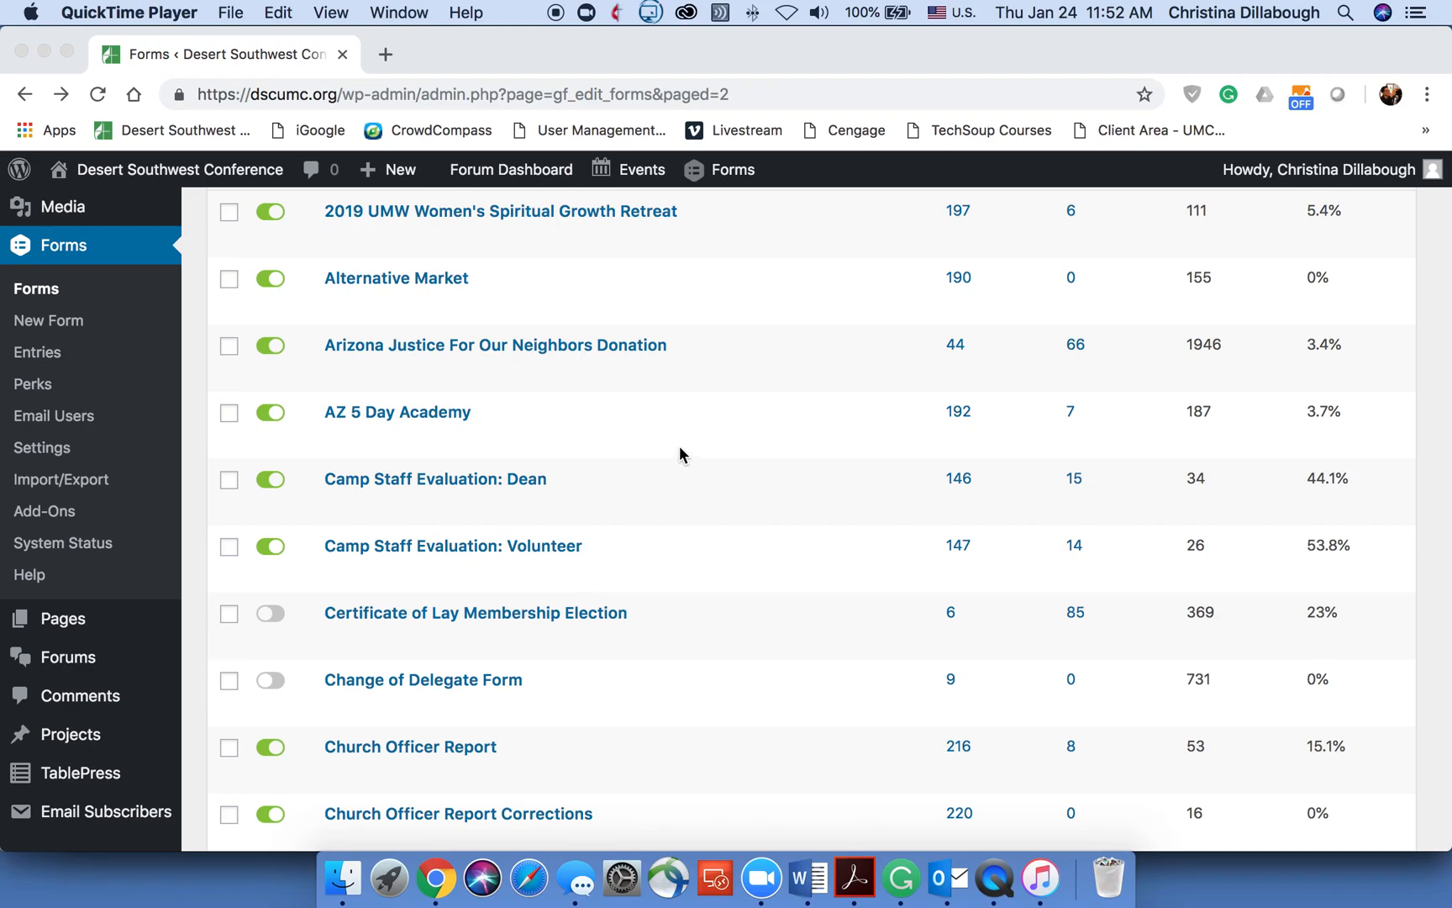
mouse_move(388, 416)
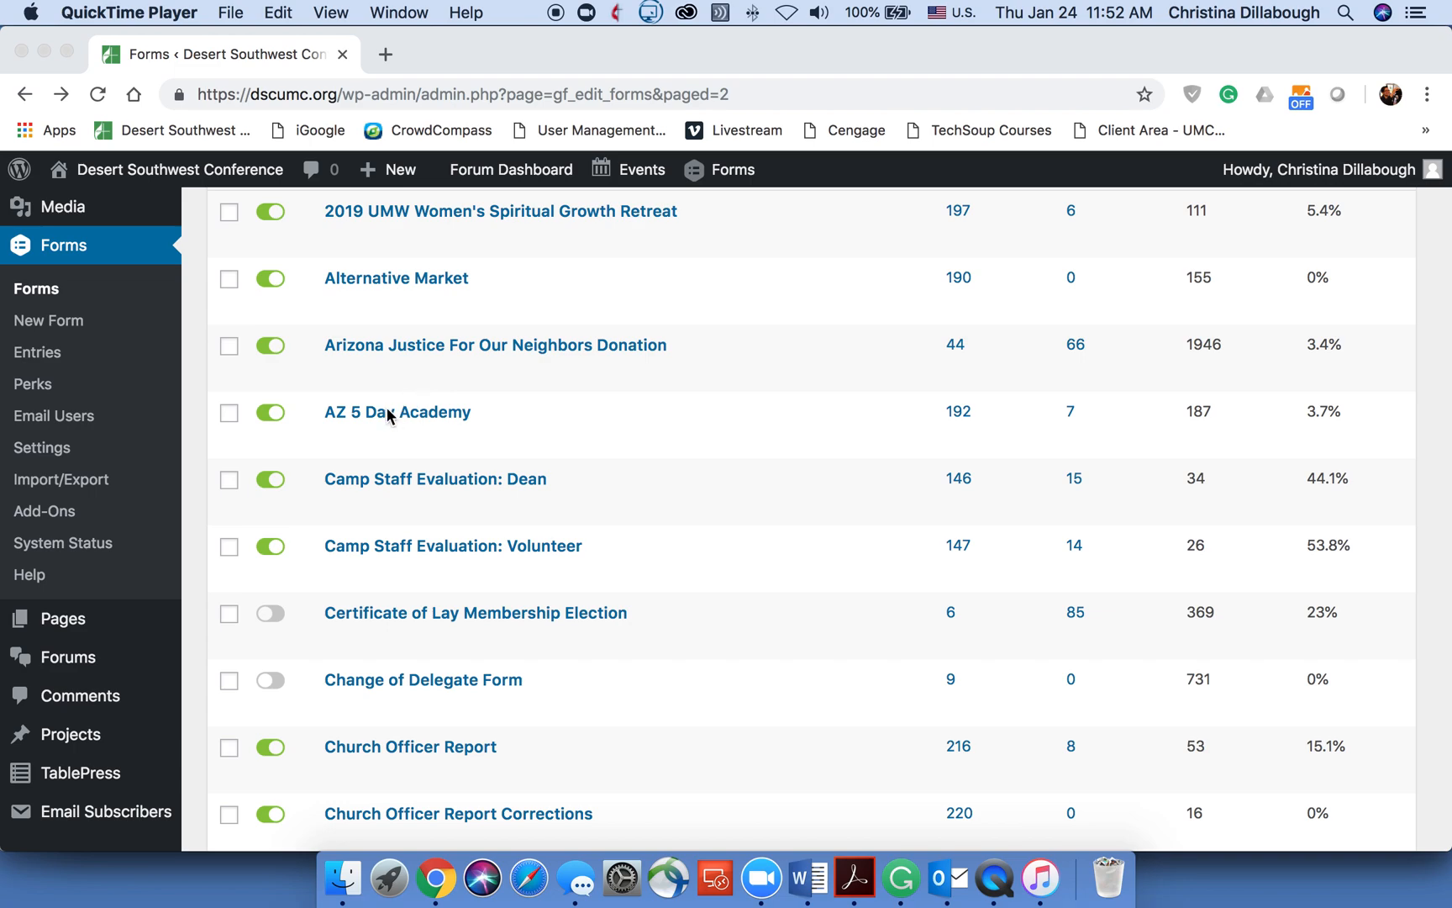
mouse_move(586, 432)
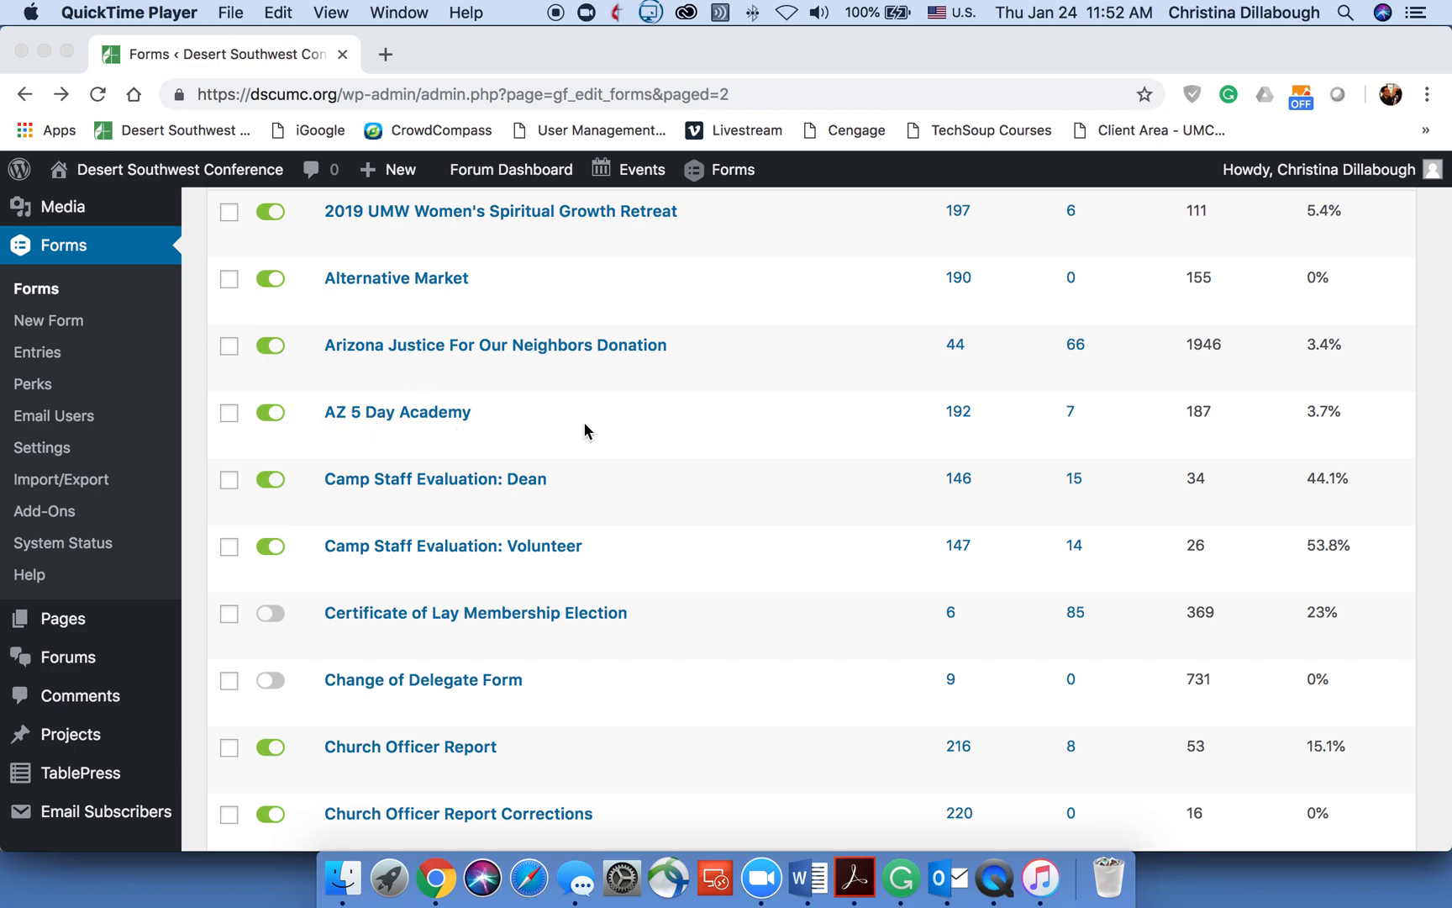
mouse_move(396, 412)
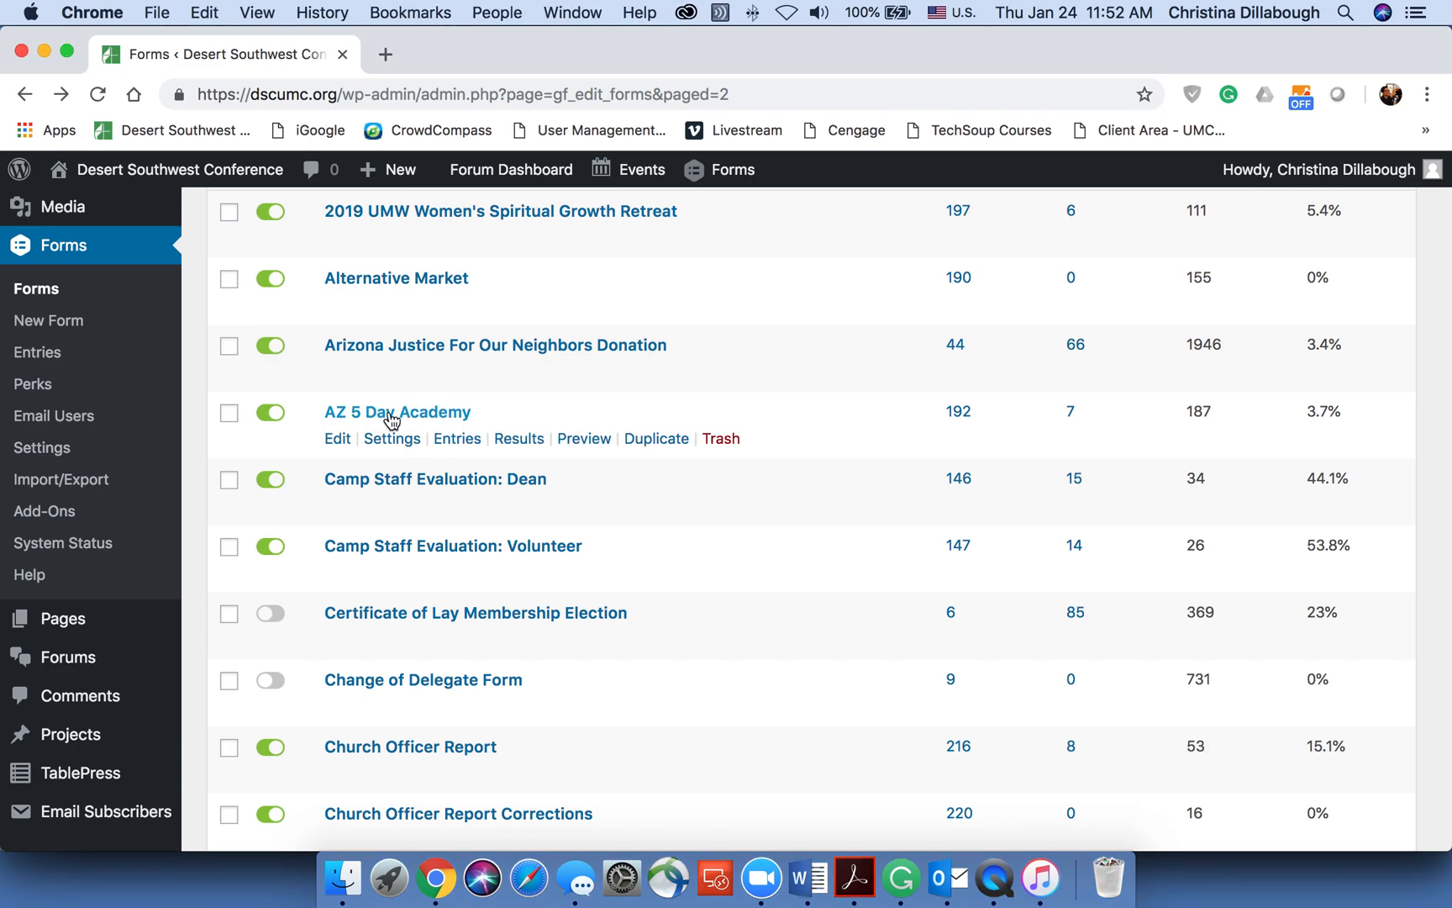
Go to the Stripe feeds page for the AZ 5 Day Academy form via its Settings submenu.
left_click(391, 438)
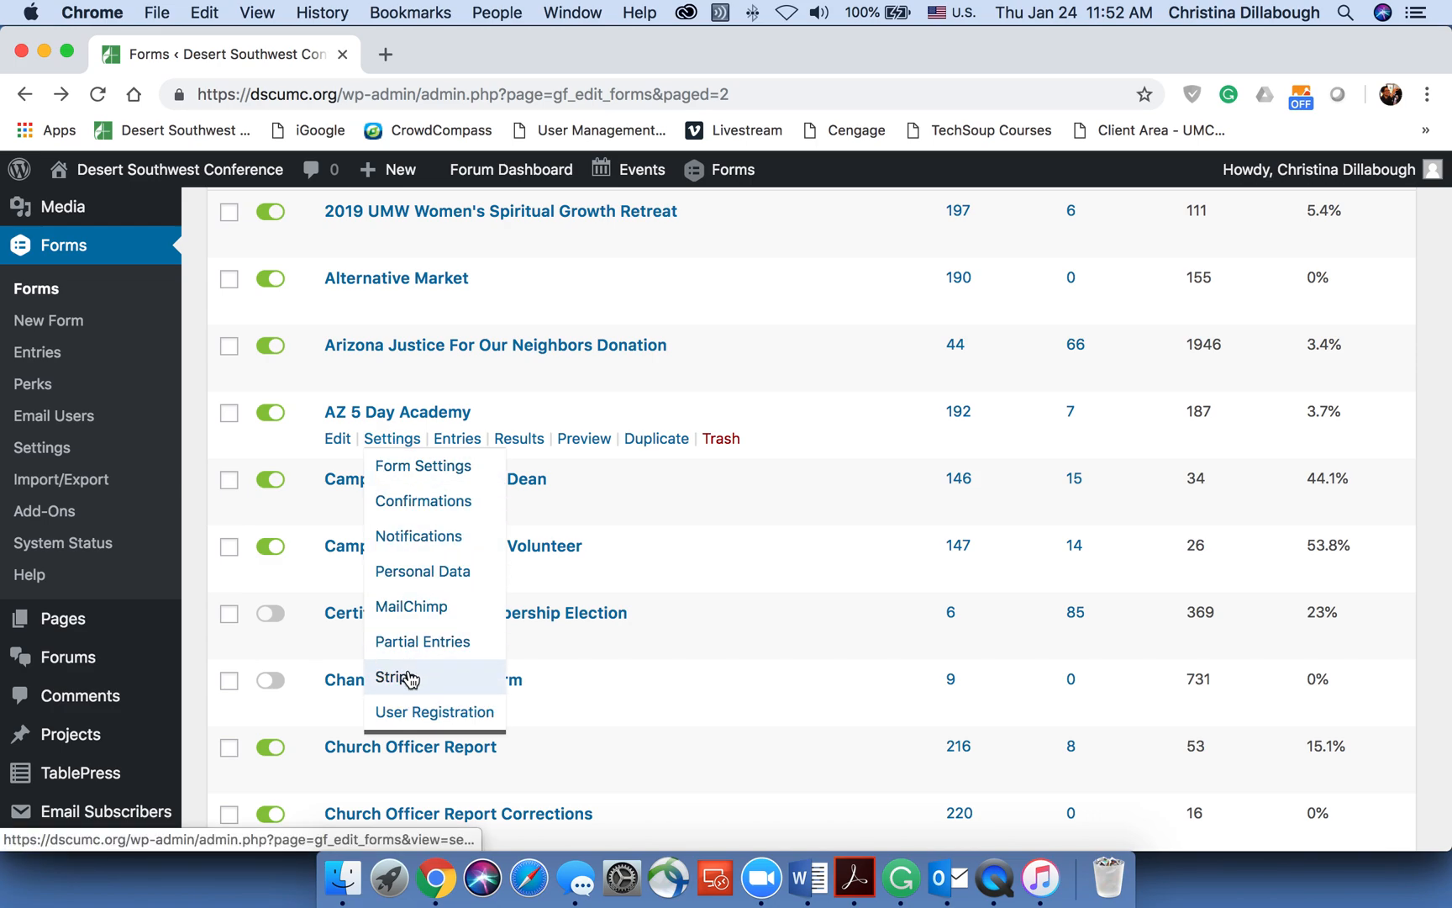
left_click(393, 677)
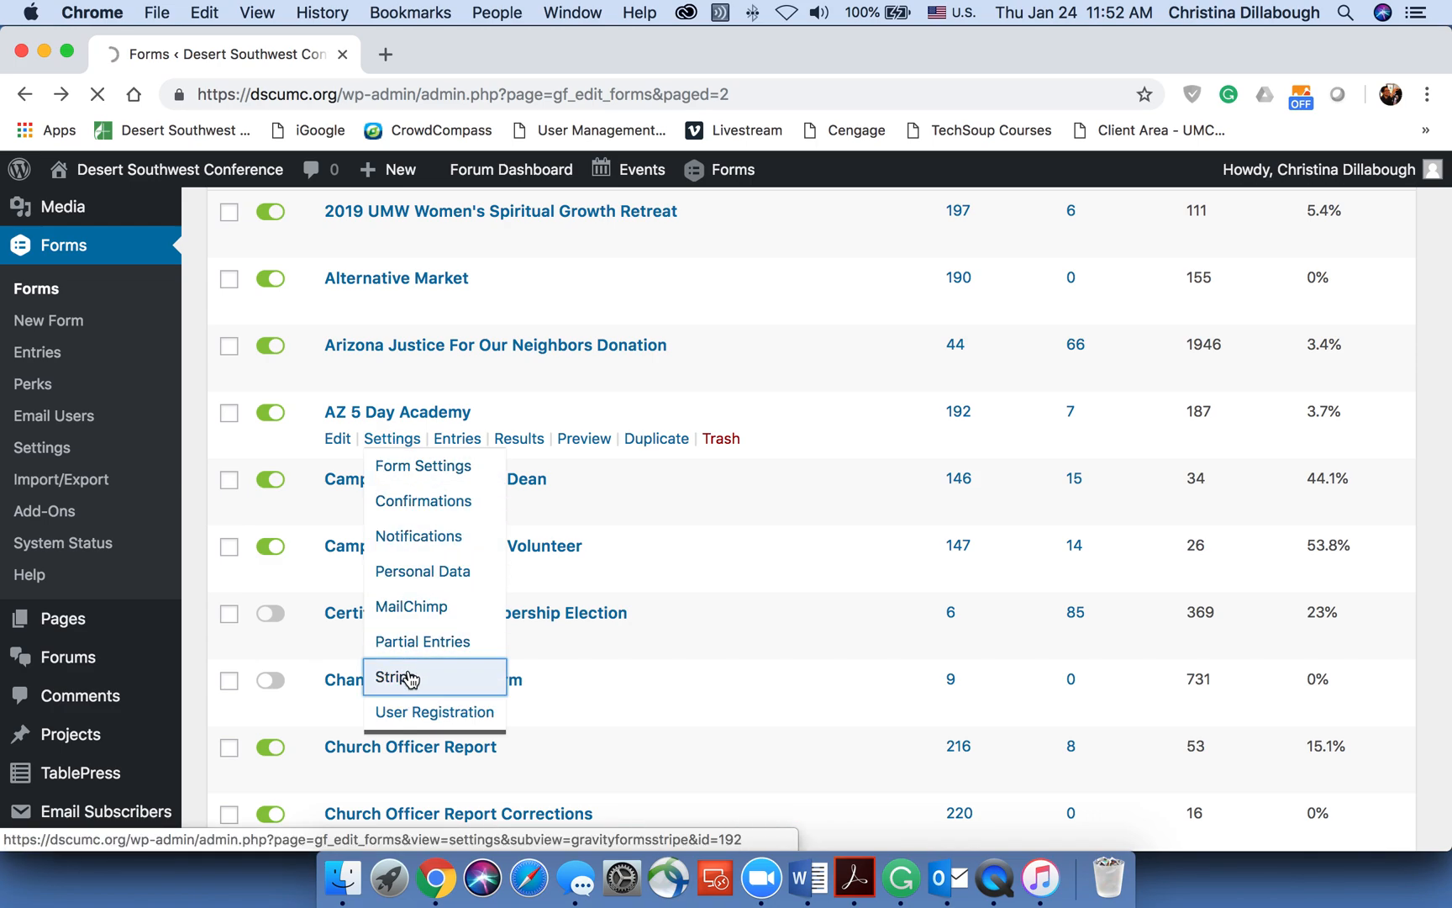
left_click(396, 677)
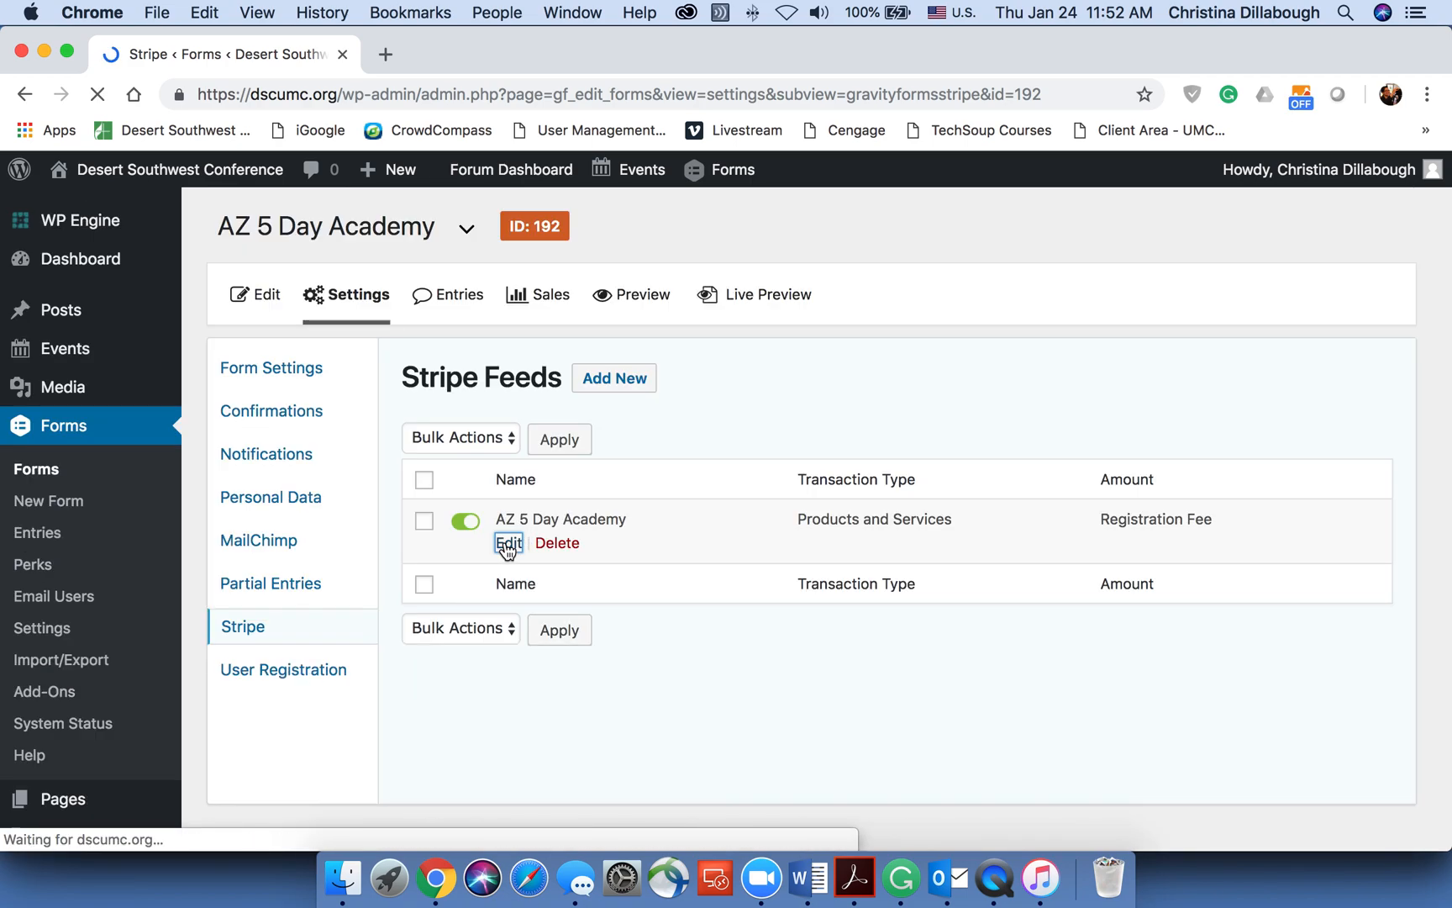
Edit the AZ 5 Day Academy Stripe feed and scroll to its Other Settings metadata.
left_click(507, 542)
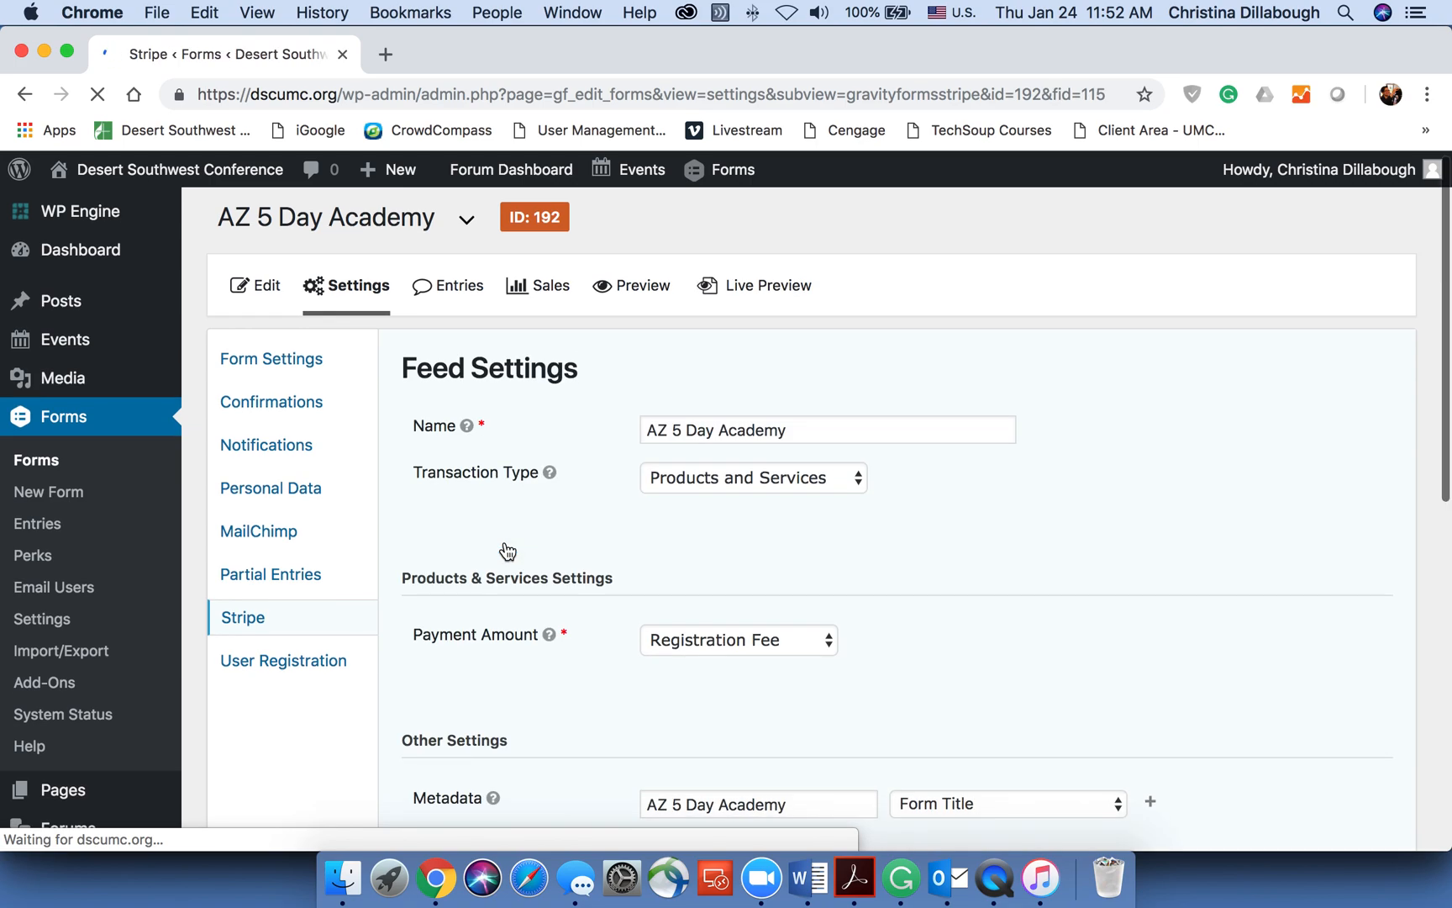
scroll("down", 3)
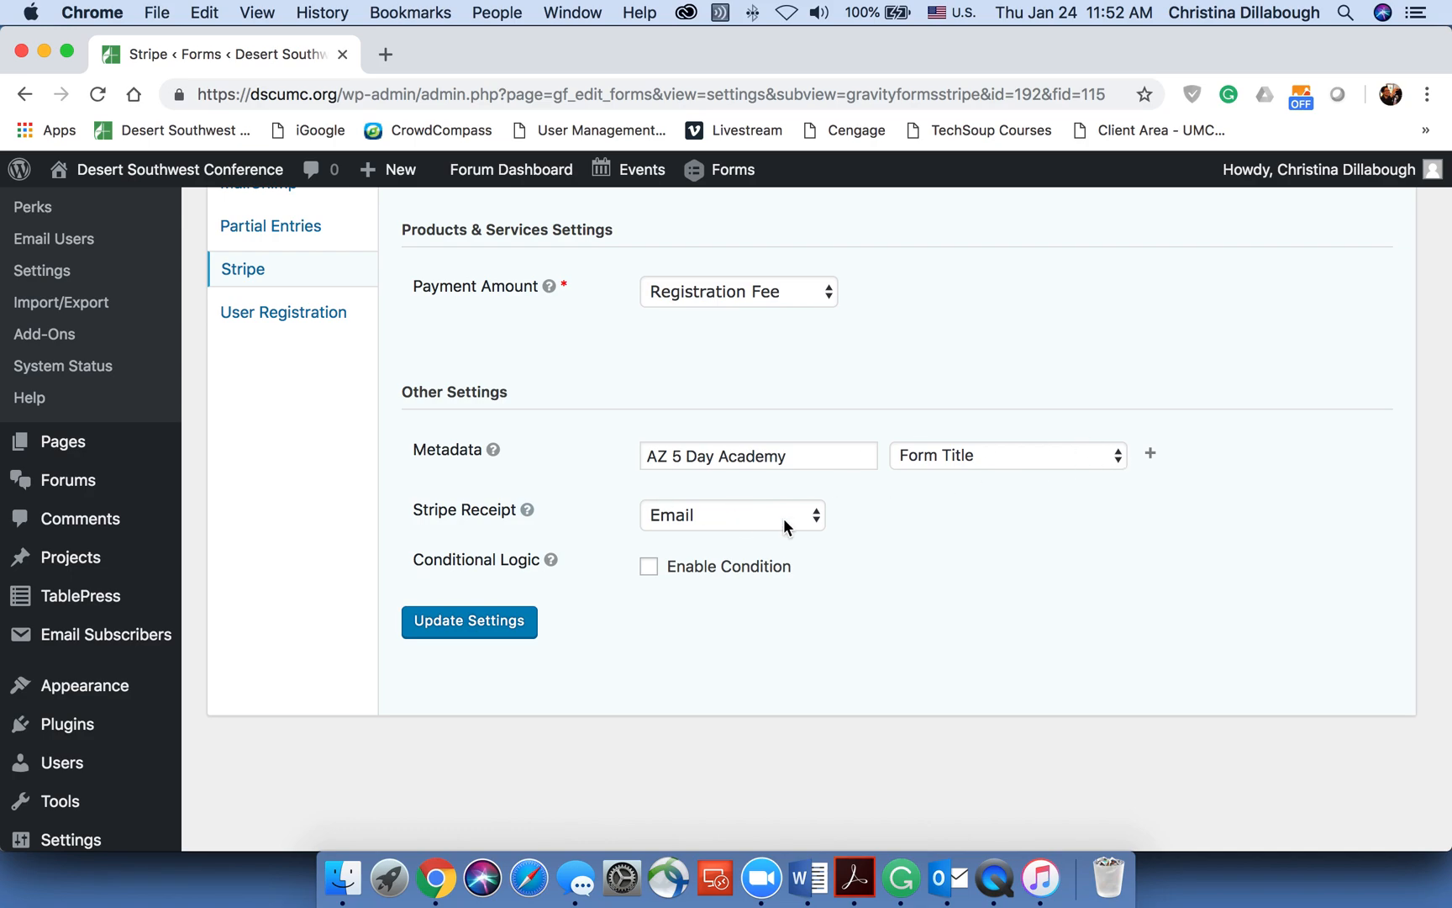
mouse_move(723, 533)
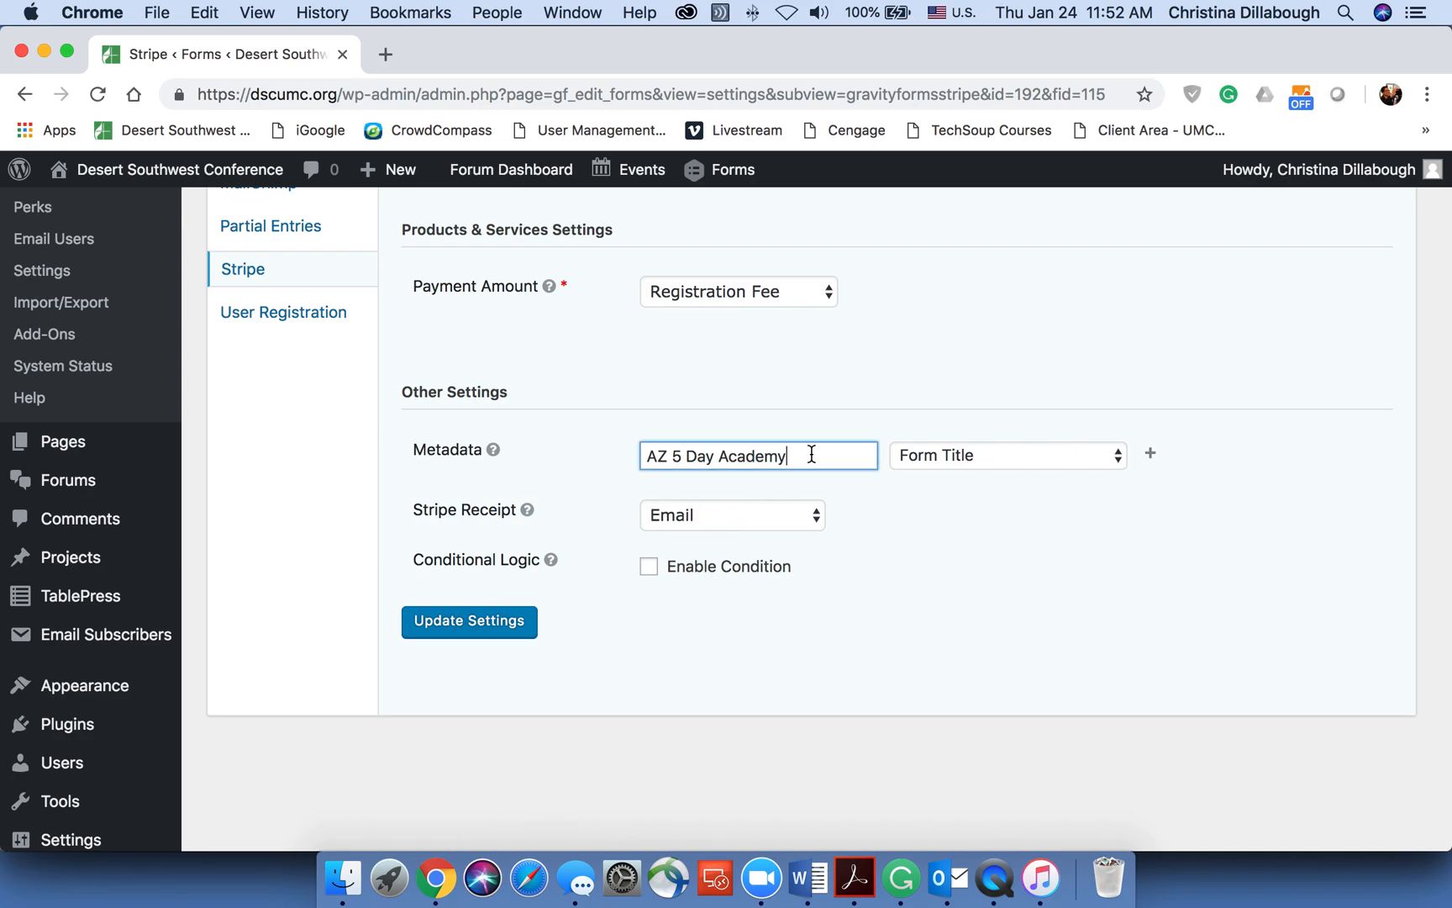
mouse_move(902, 474)
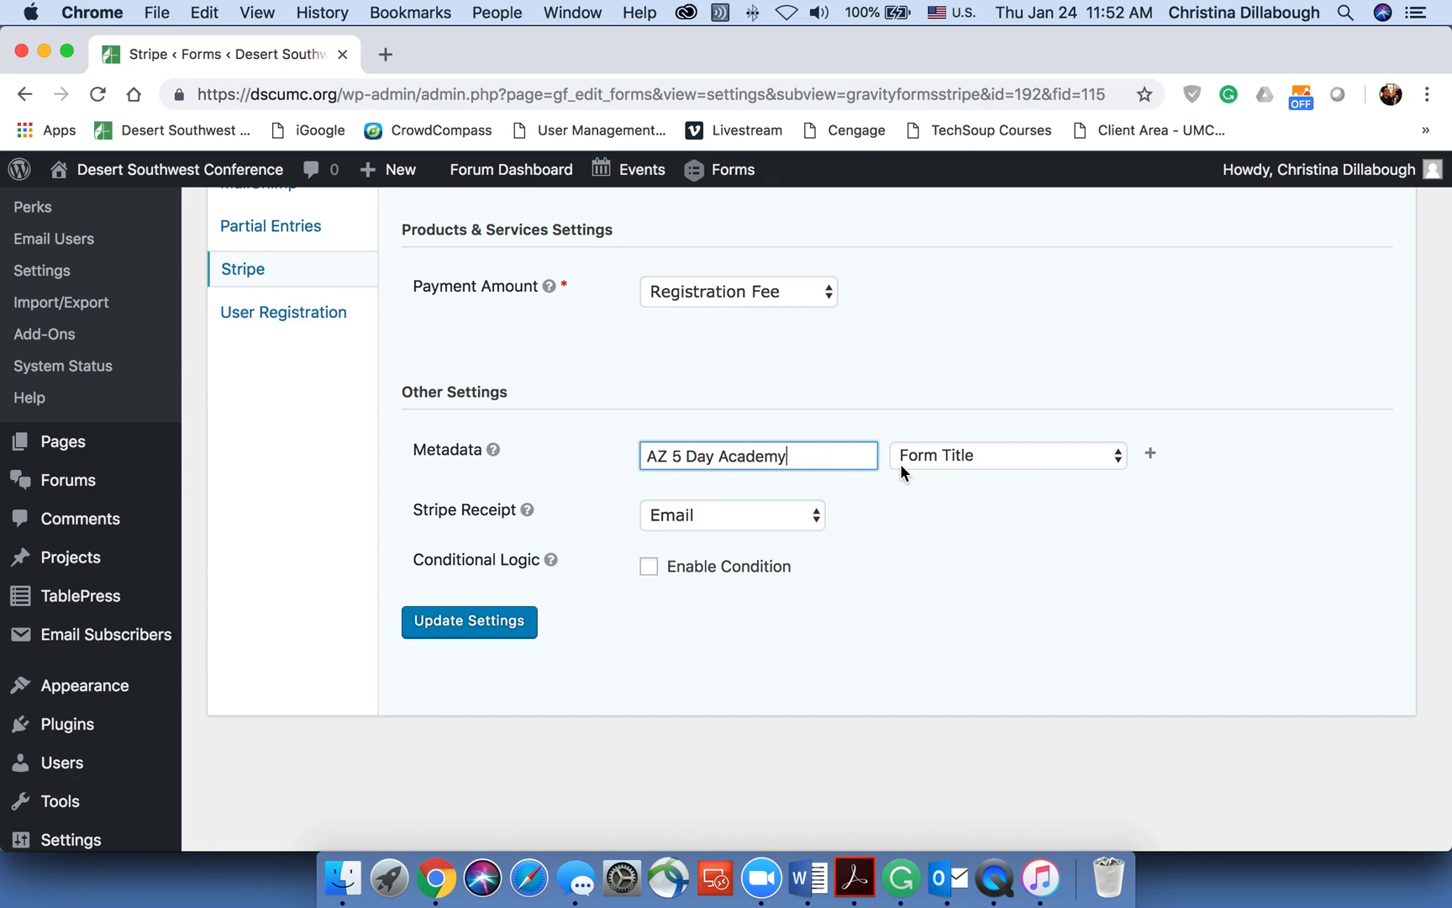
mouse_move(983, 460)
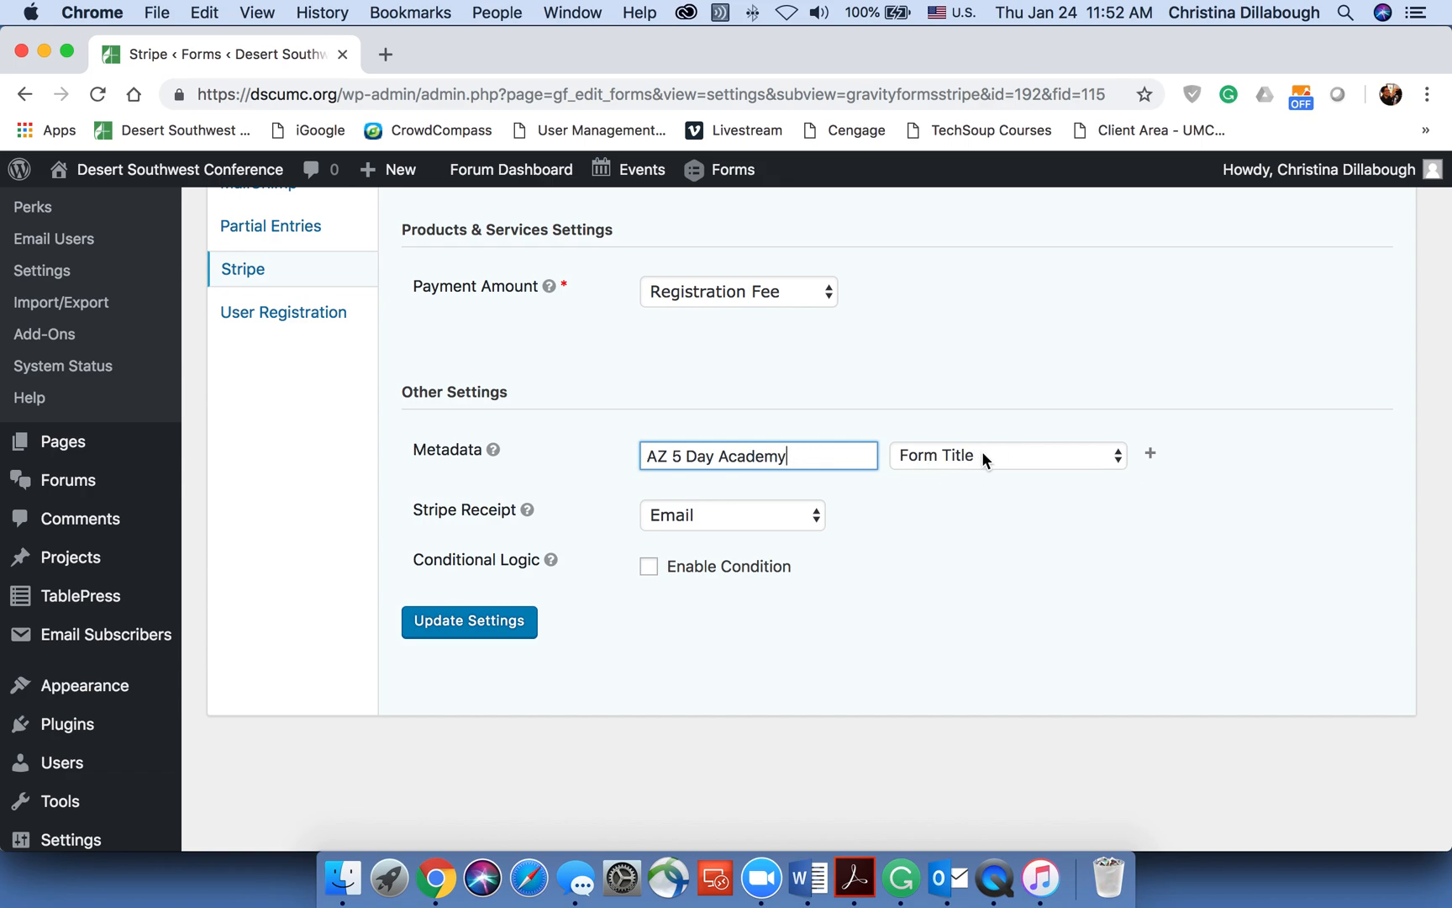
mouse_move(989, 475)
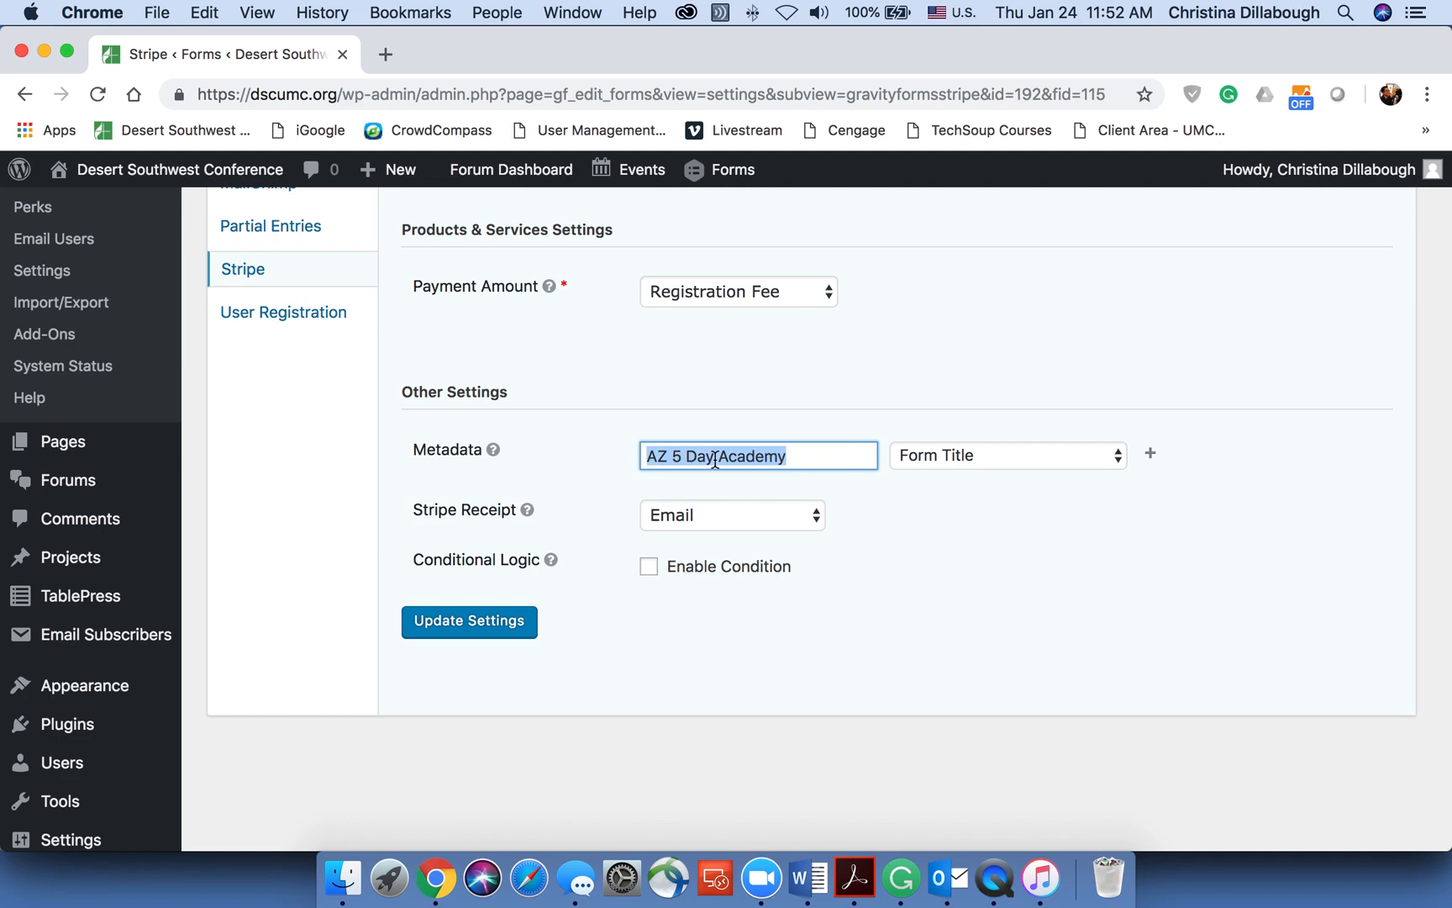
scroll("up", 3)
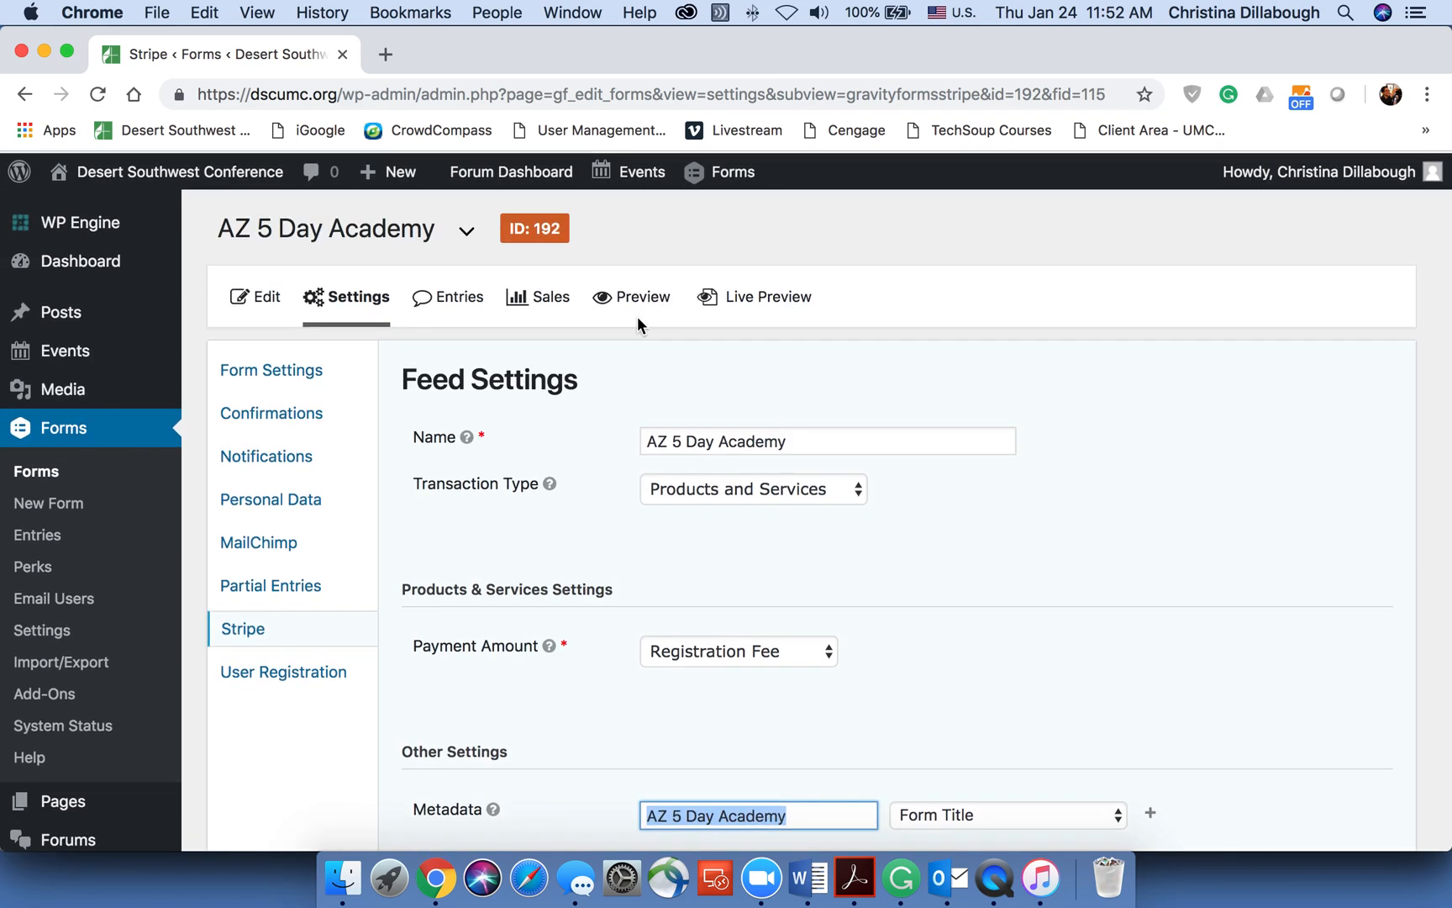
scroll("down", 3)
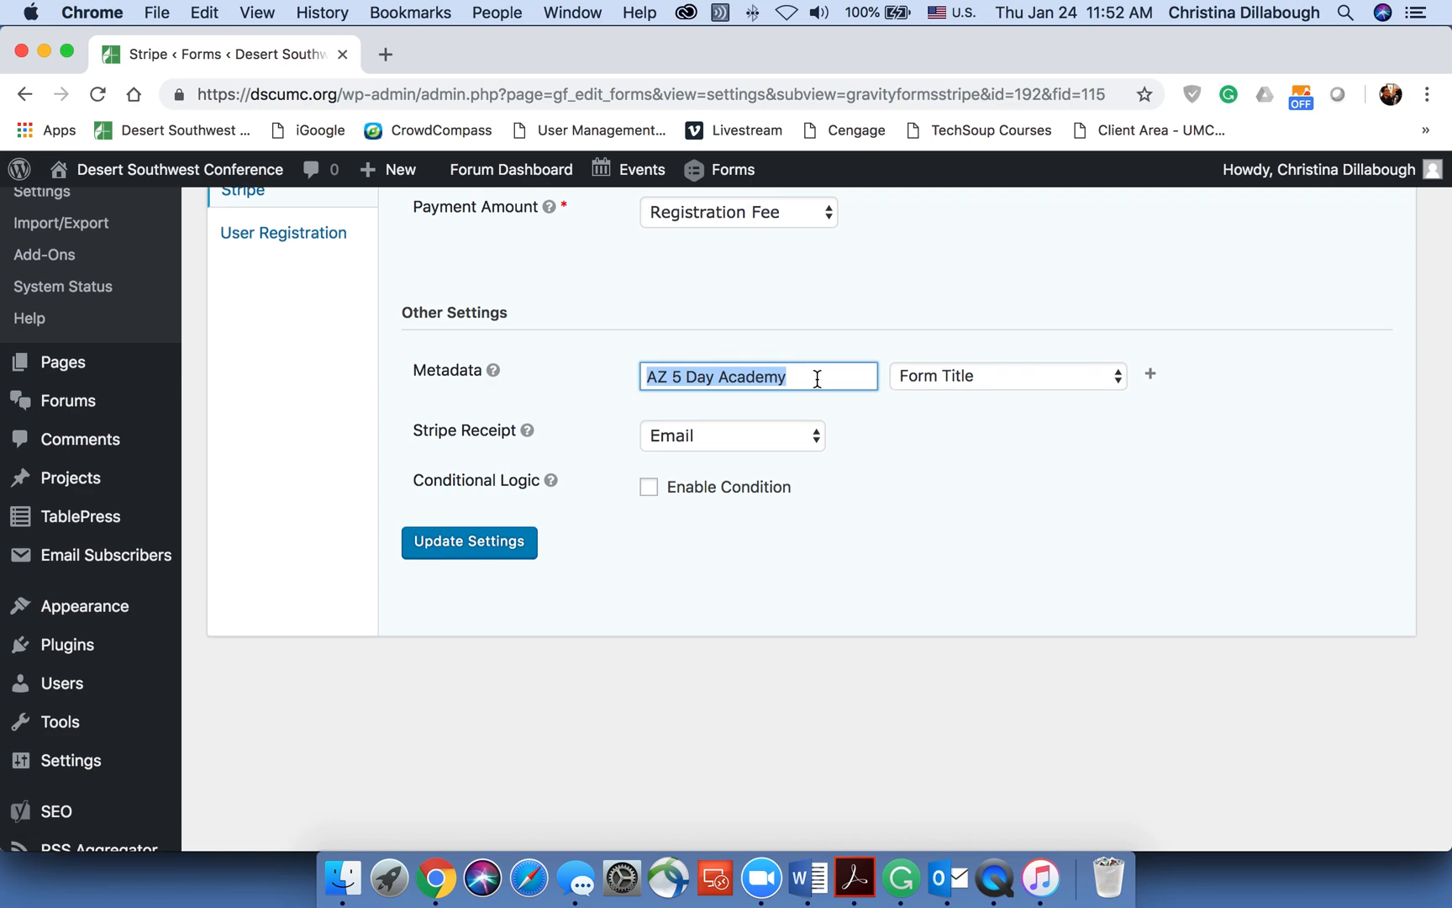
Rename the first metadata entry from 'AZ 5 Day Academy' to 'Form Title'.
type("Fr")
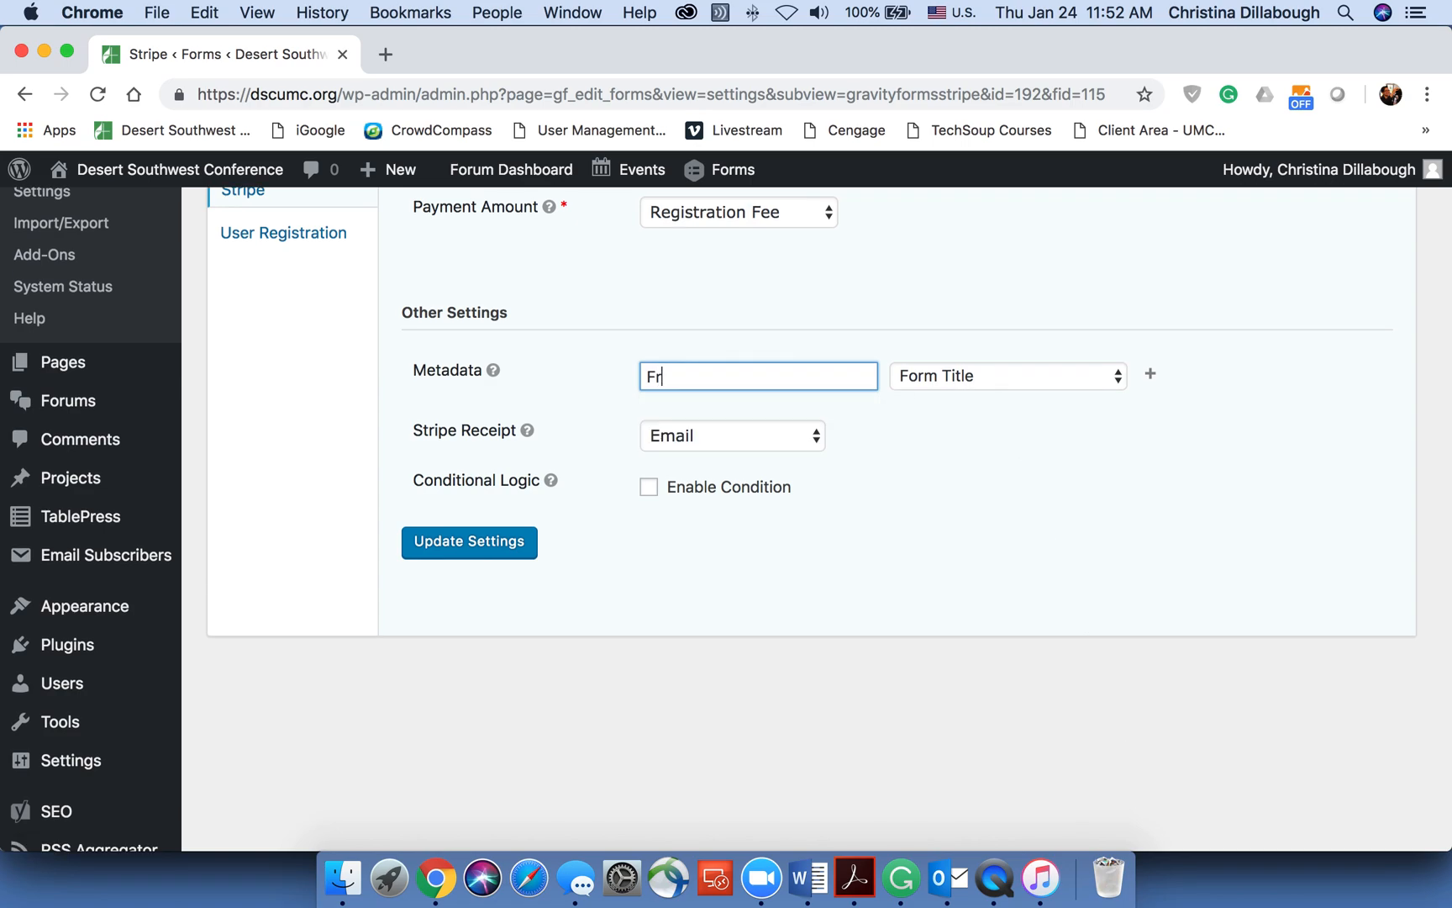
type("Form Title")
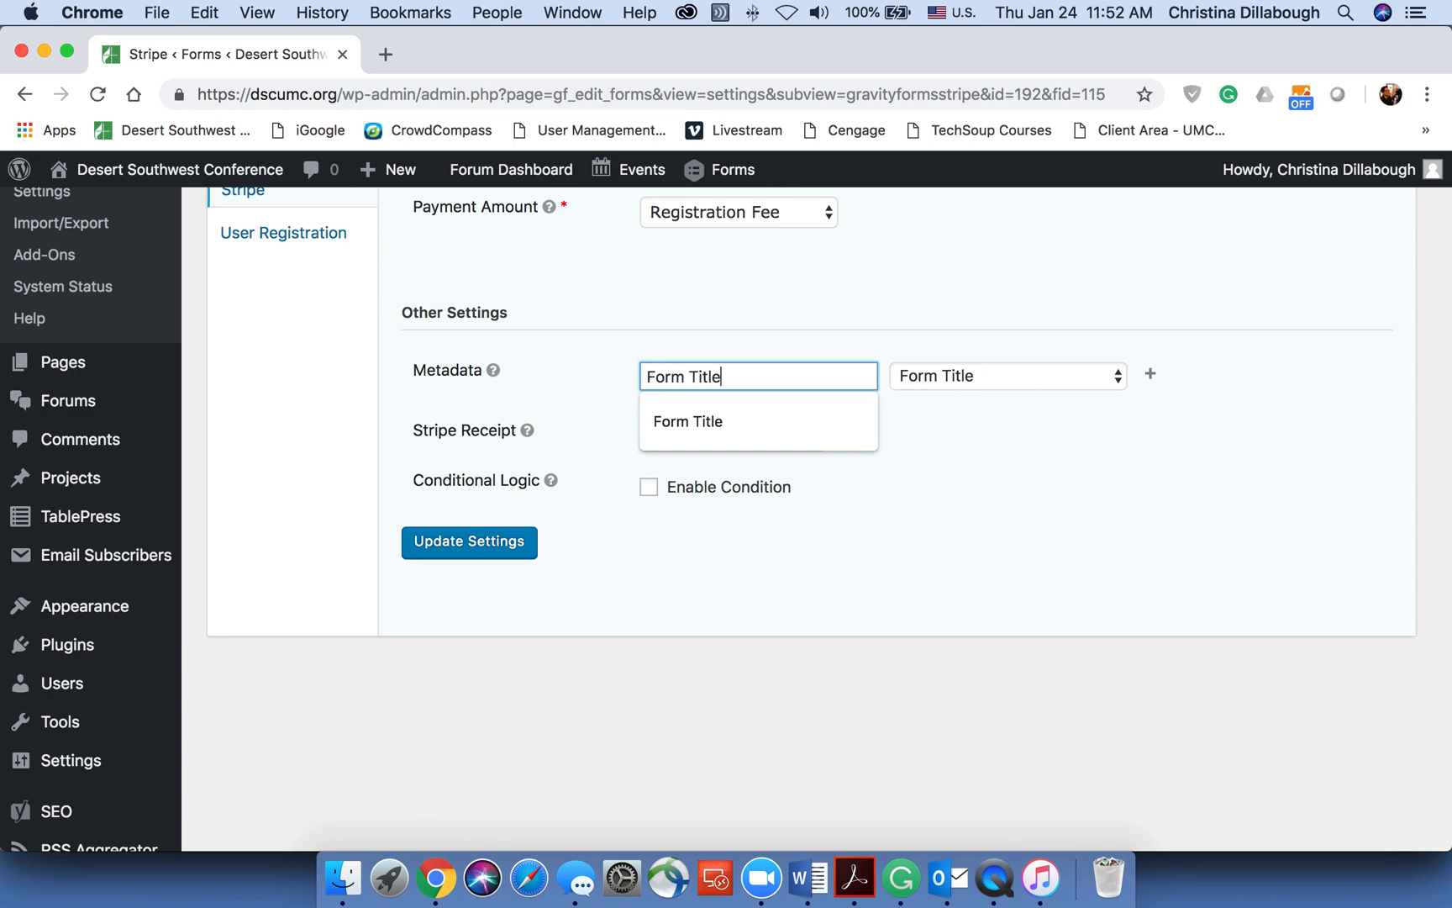
mouse_move(1126, 396)
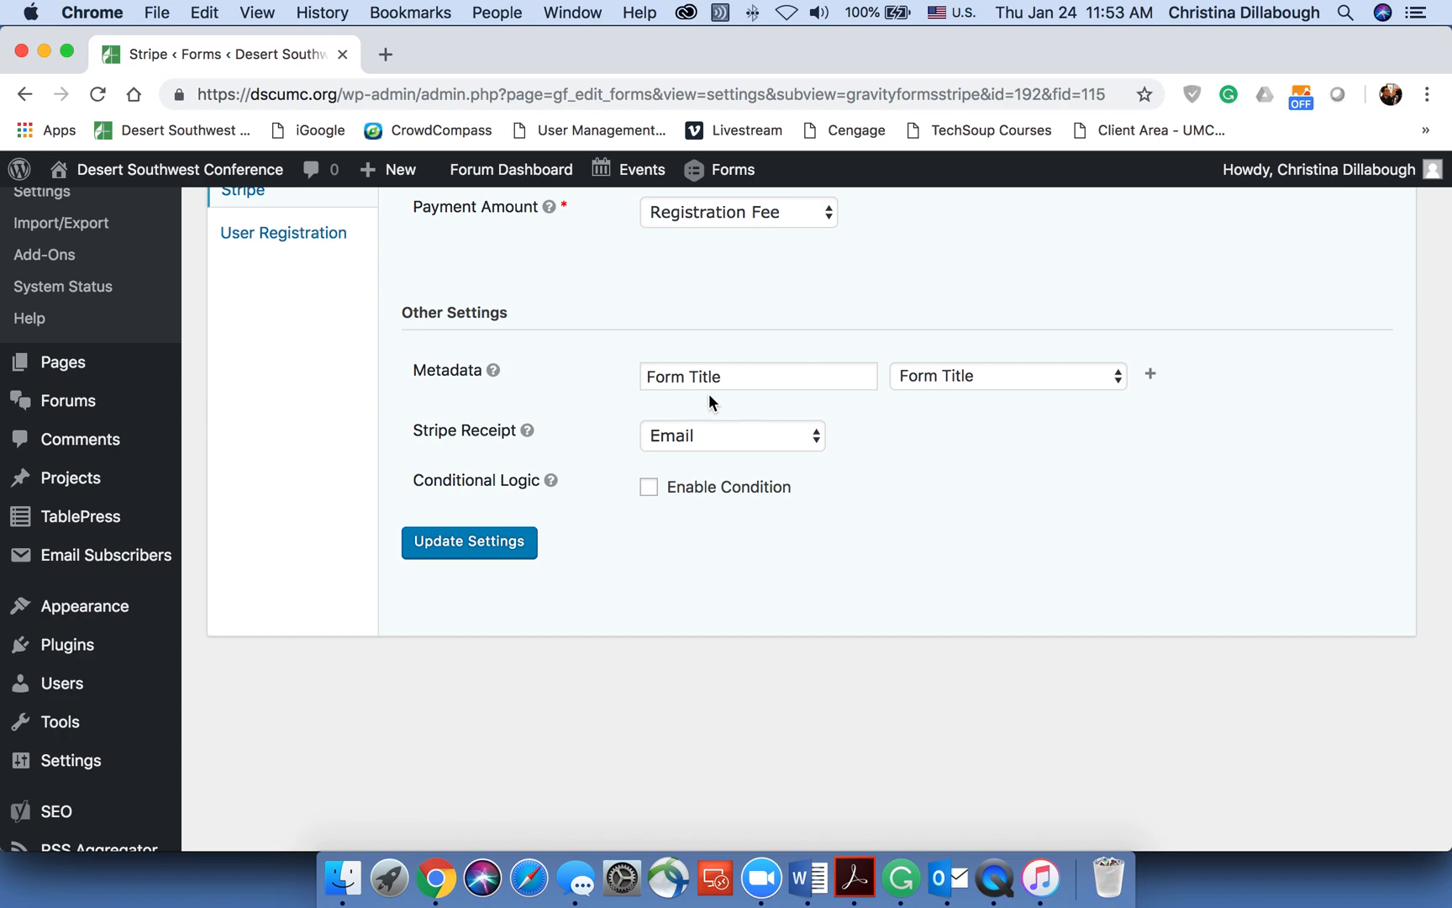
Add a 'Registrant Name:' metadata entry mapped to Name (Full).
left_click(1149, 373)
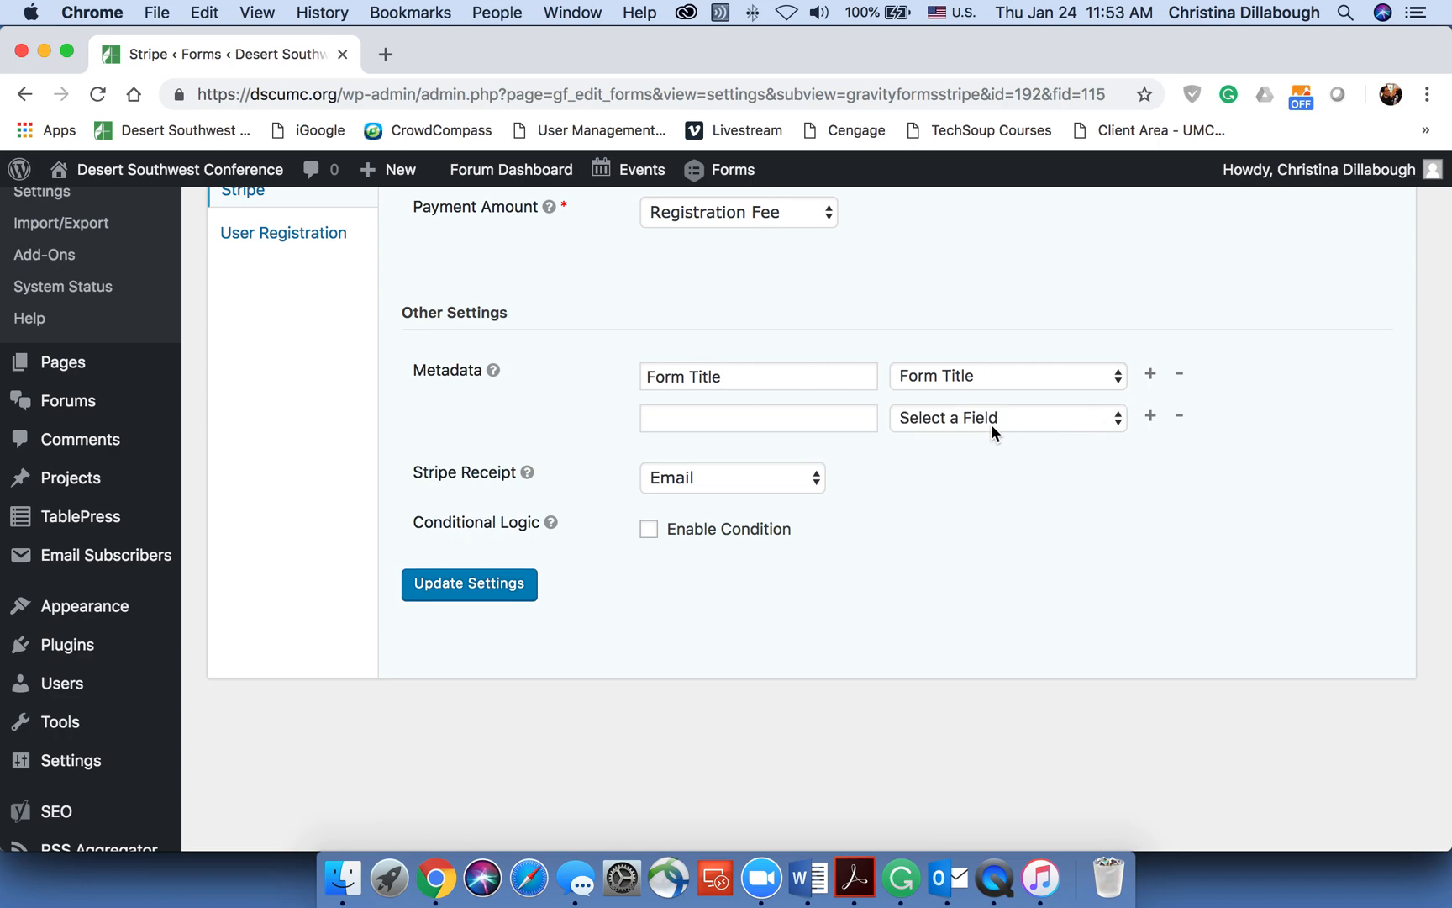
left_click(1005, 418)
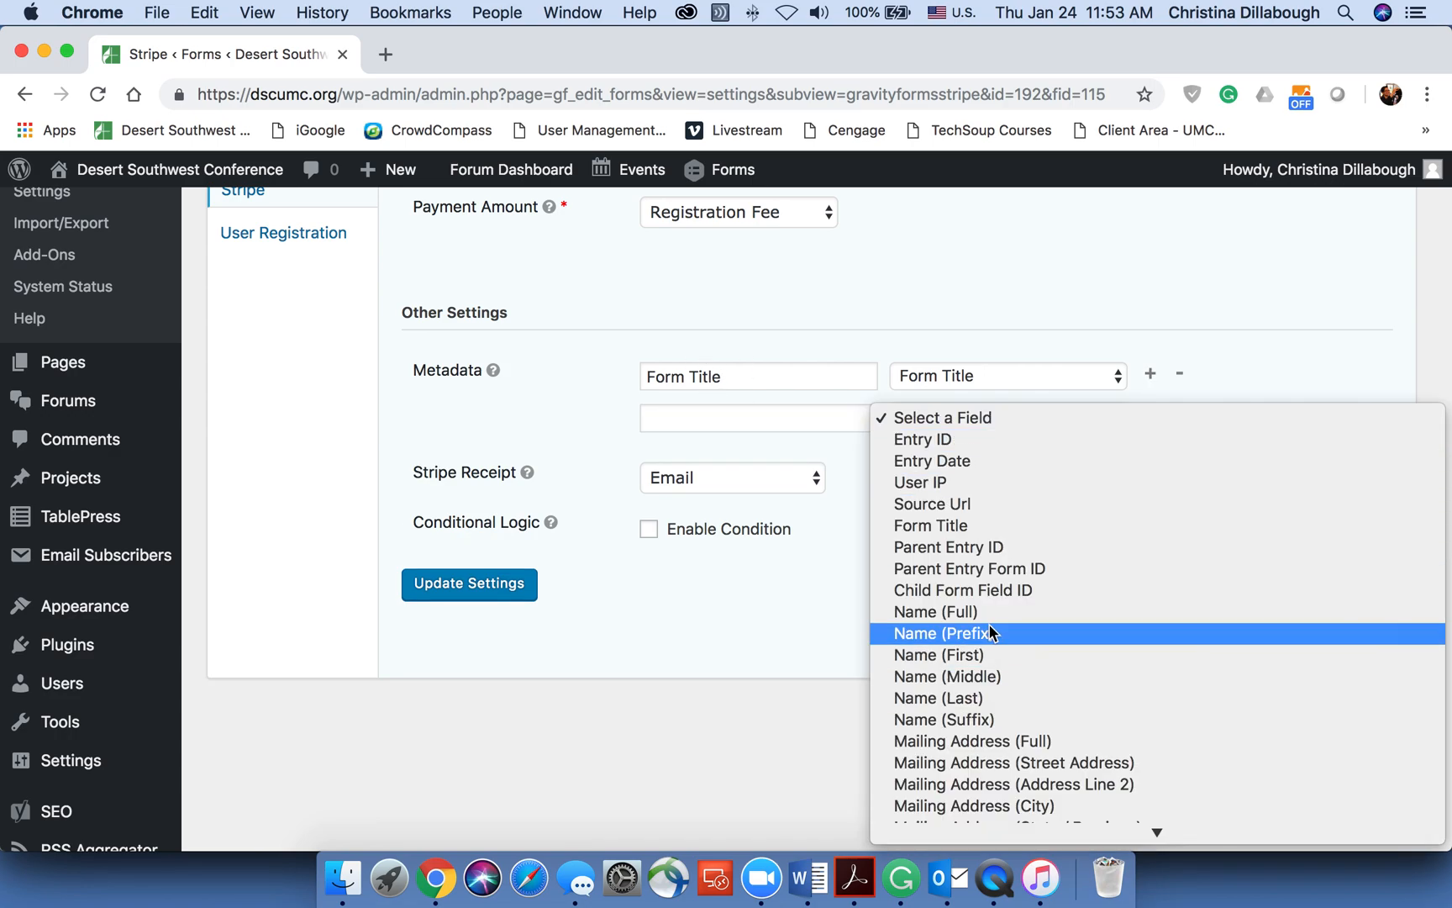
left_click(934, 612)
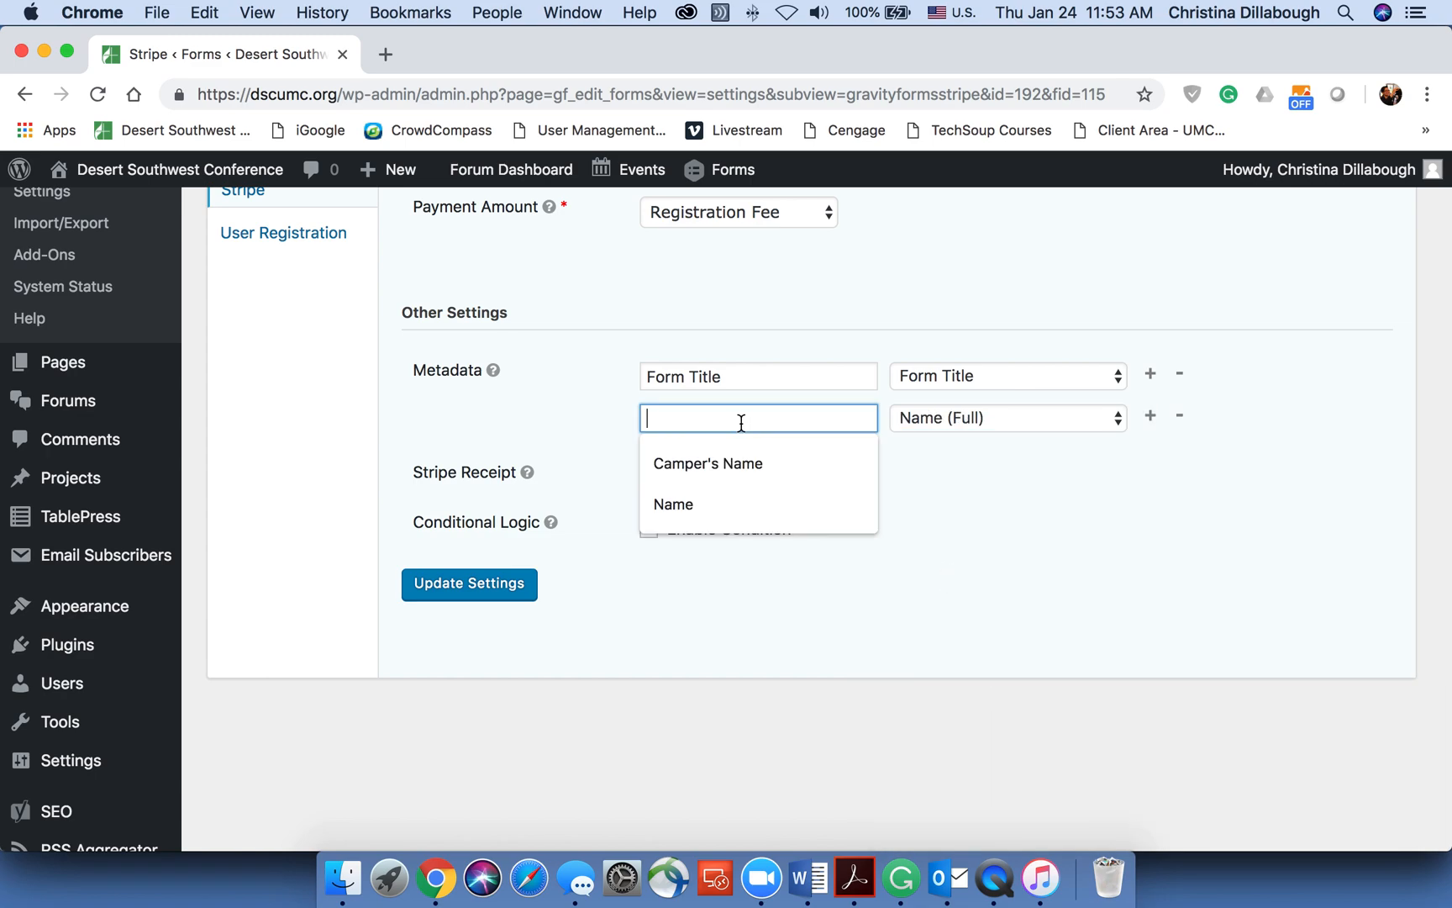
type("Registrant Name:")
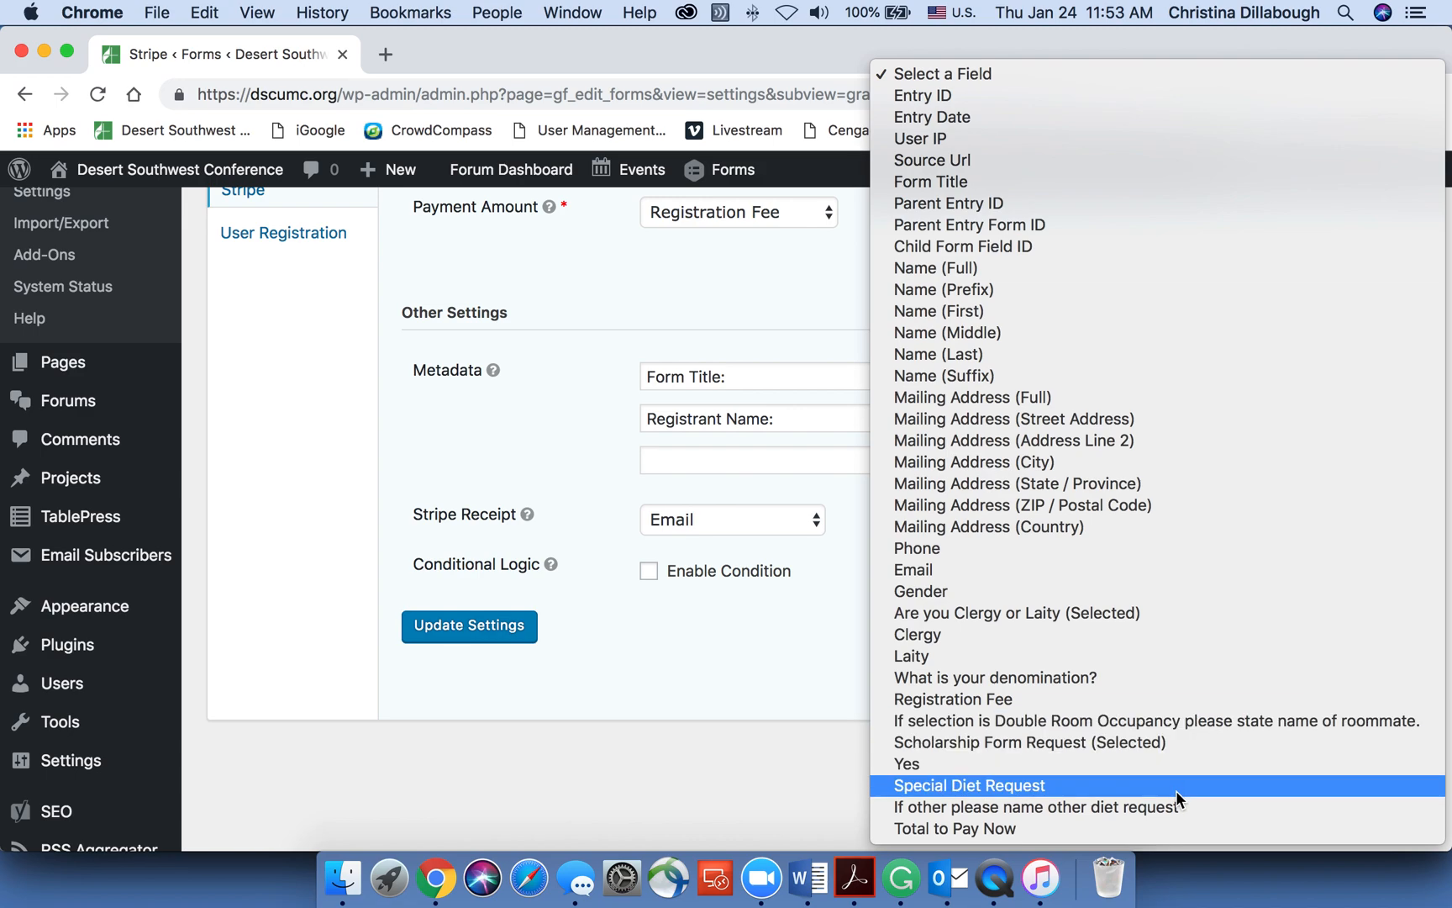
mouse_move(1015, 748)
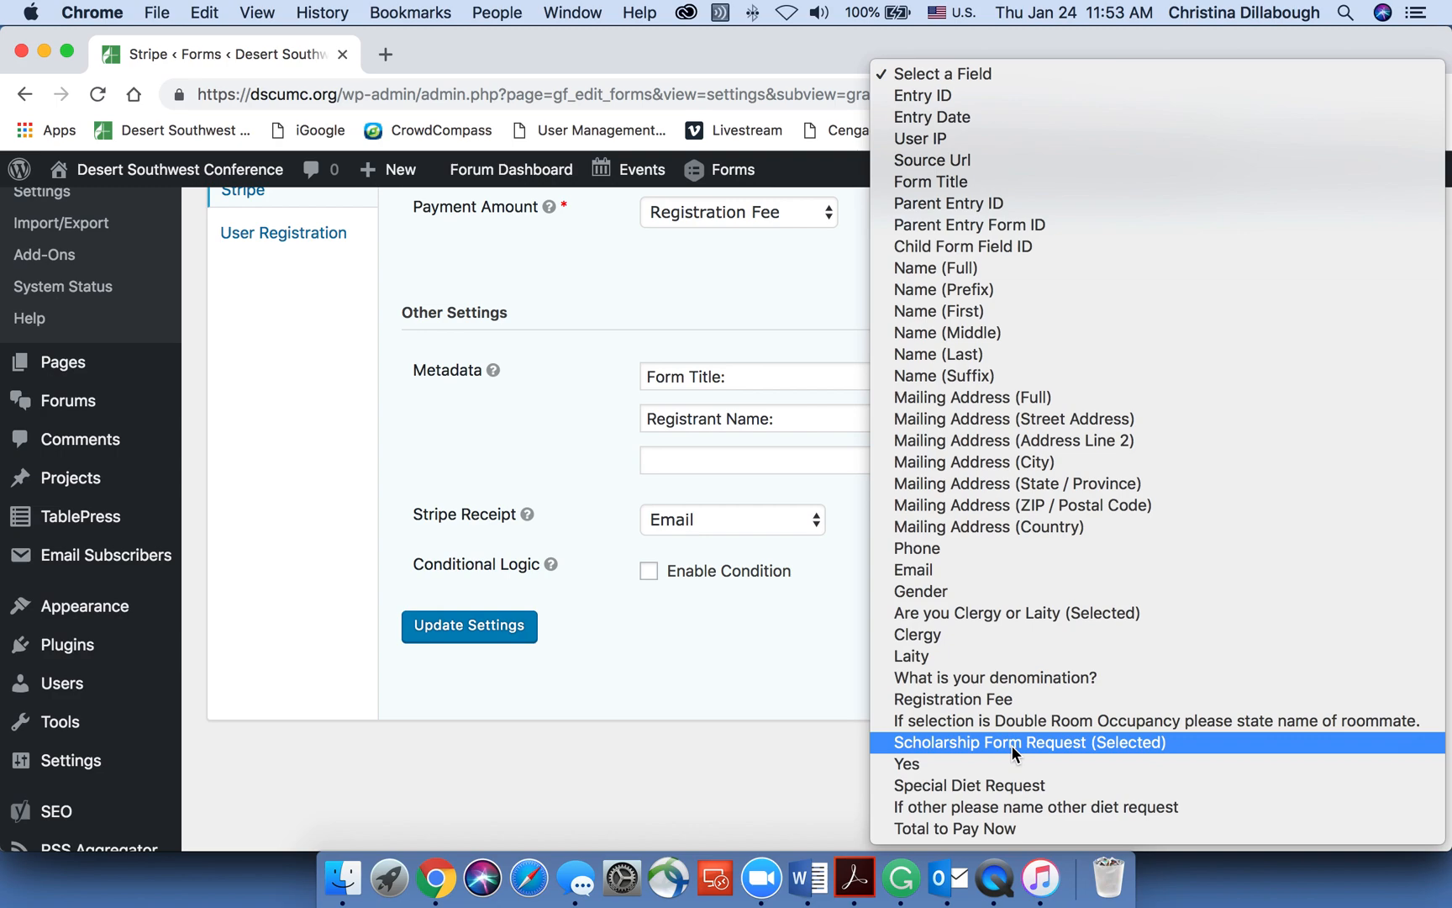
mouse_move(955, 829)
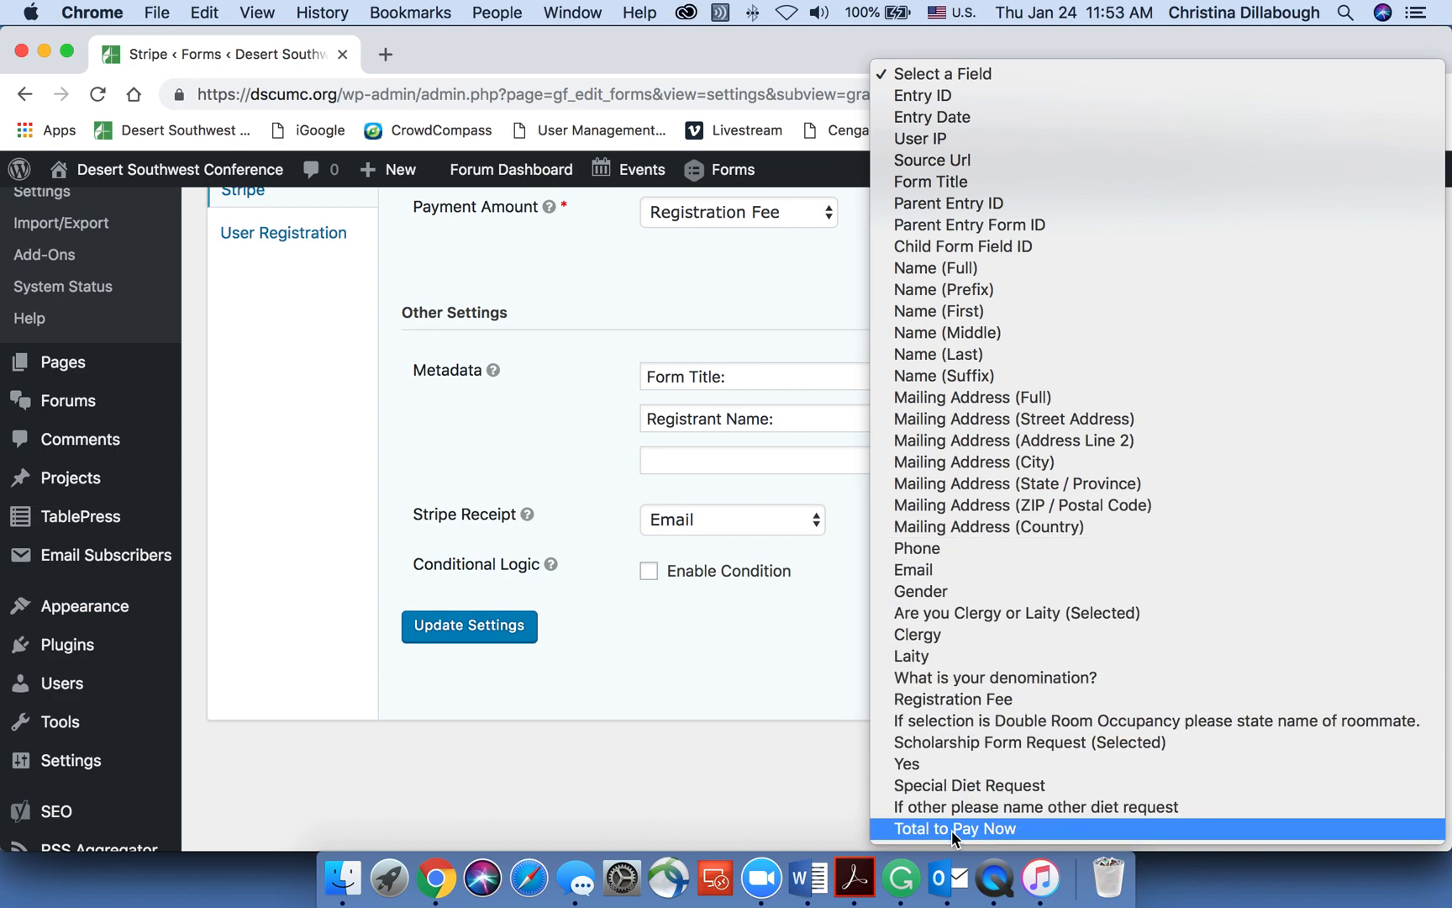
Map a 'Total Amount:' metadata entry to Total to Pay Now and update the feed settings.
left_click(955, 829)
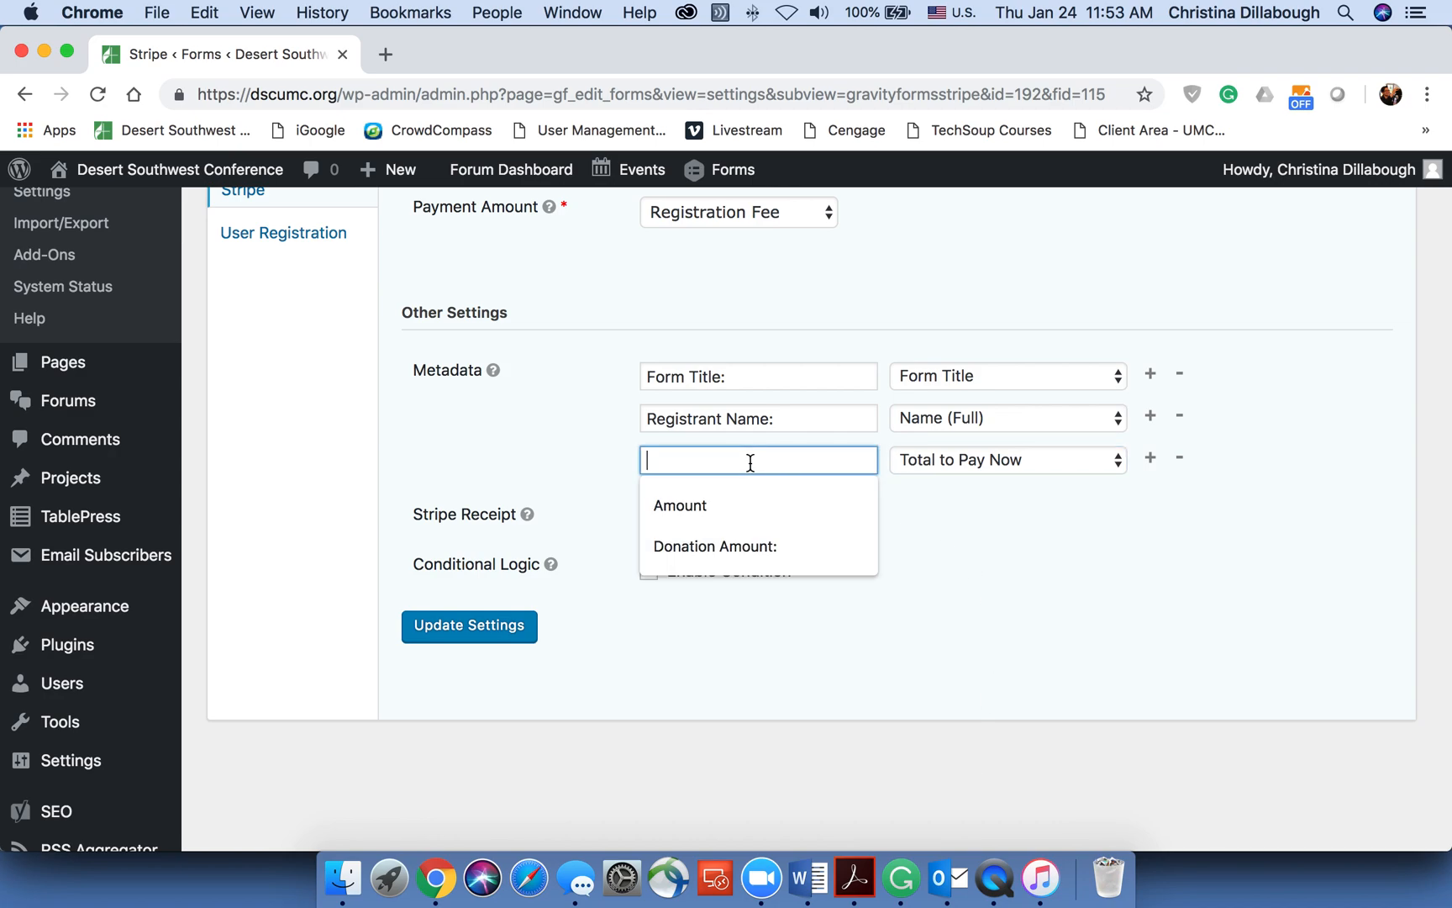
type("Total AMount:")
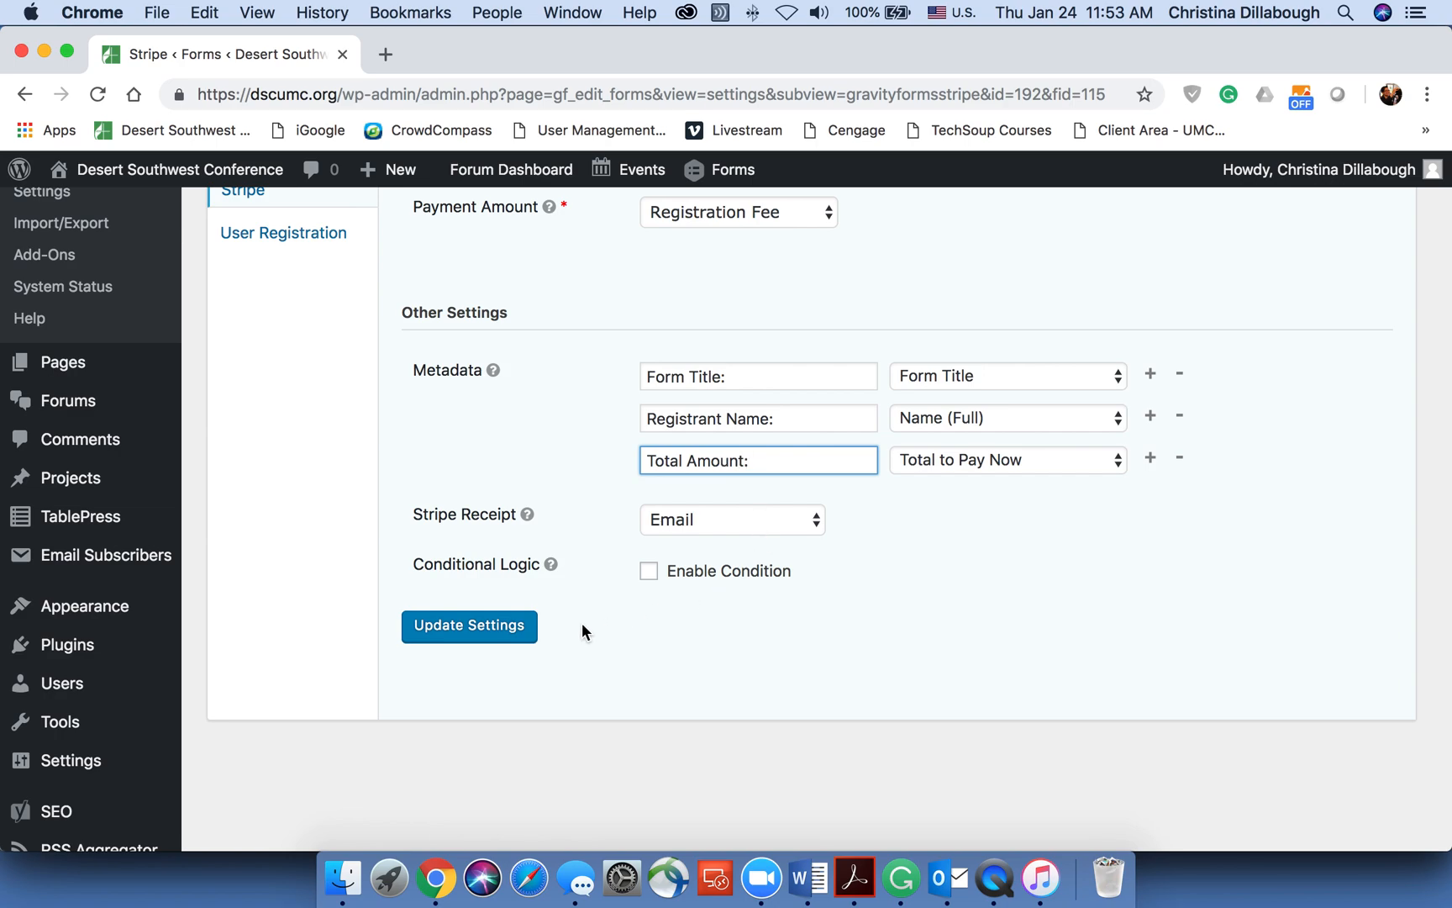
mouse_move(774, 524)
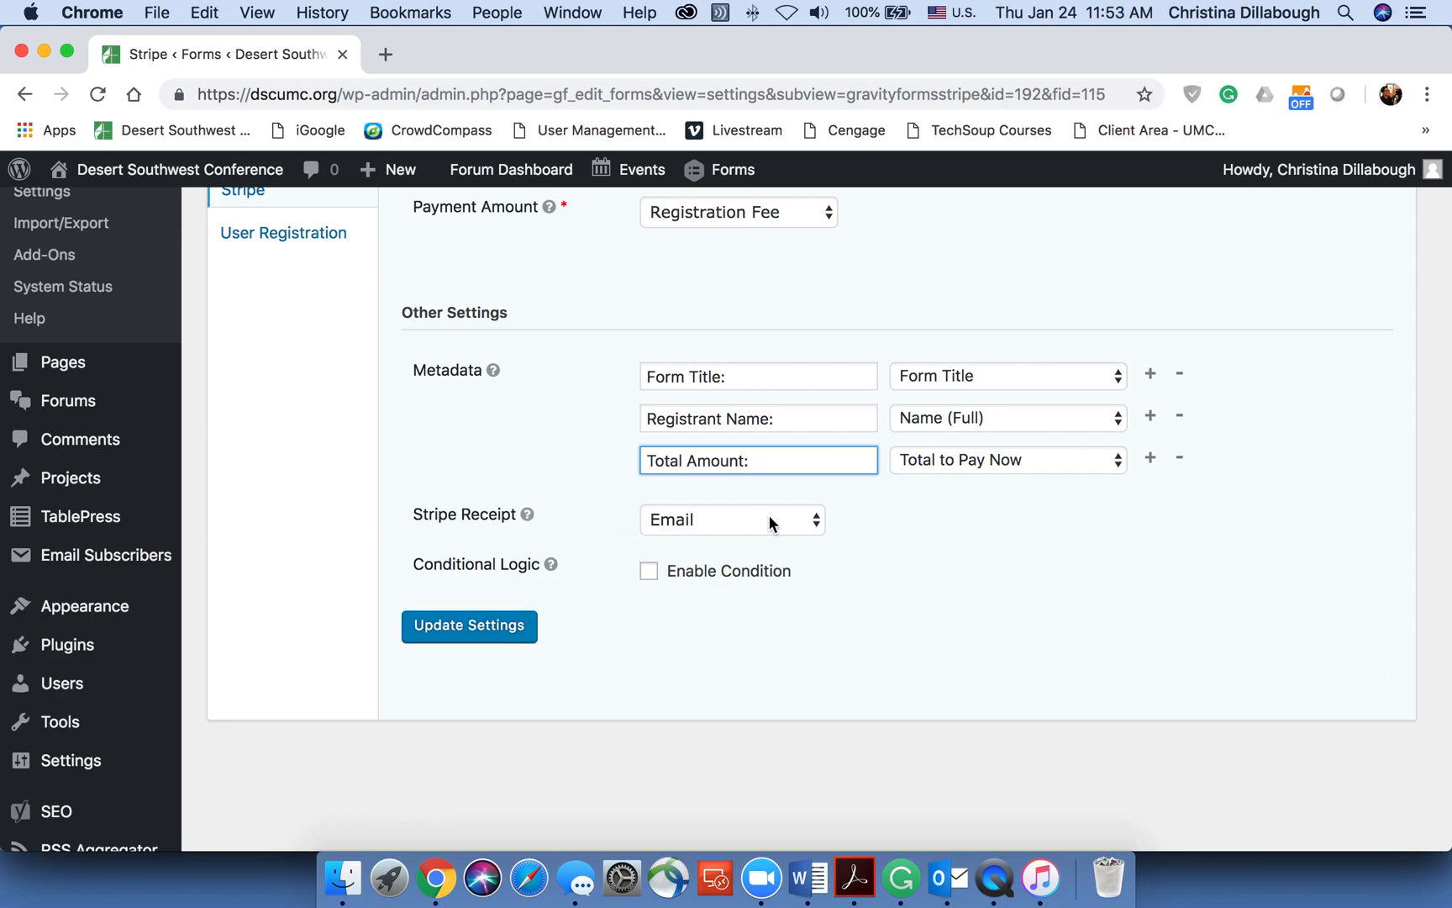
left_click(469, 625)
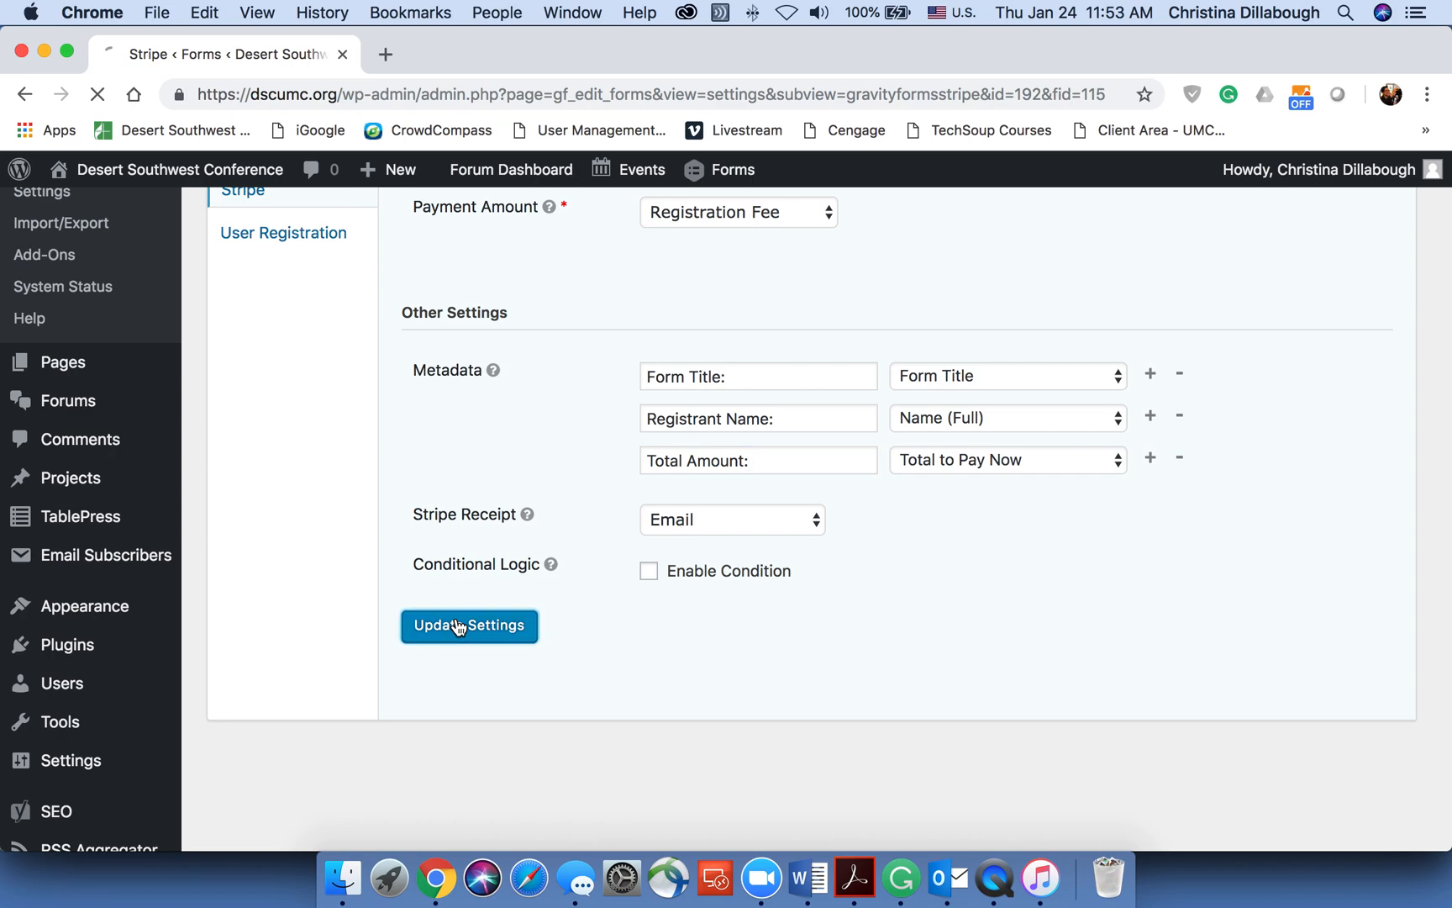